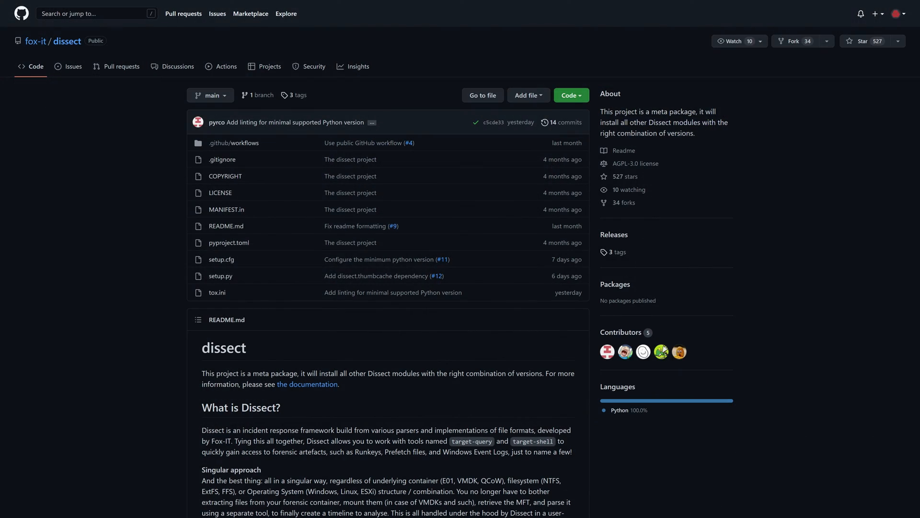
Scroll the fox-it/dissect README down to the 'What is Dissect?' section
scroll(down, 3)
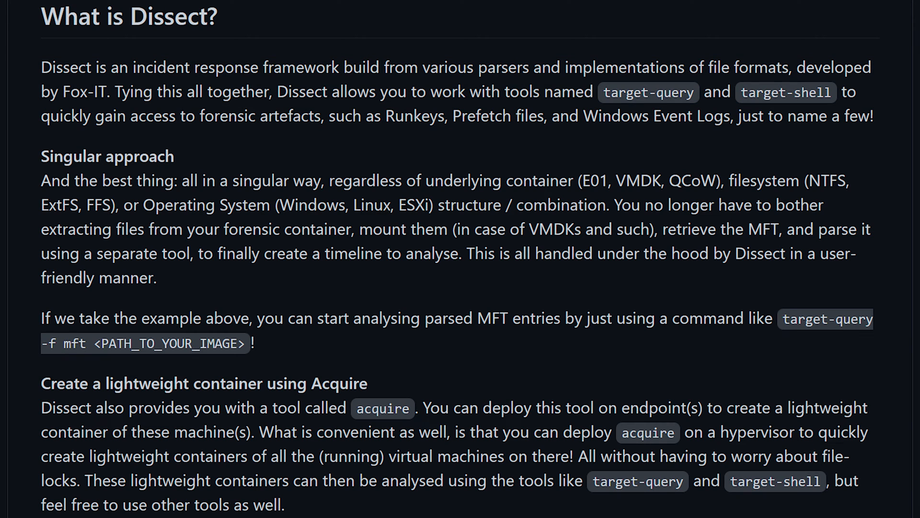
Scroll the README through 'Try it out now!' and the Projects list
drag(41, 180, 157, 278)
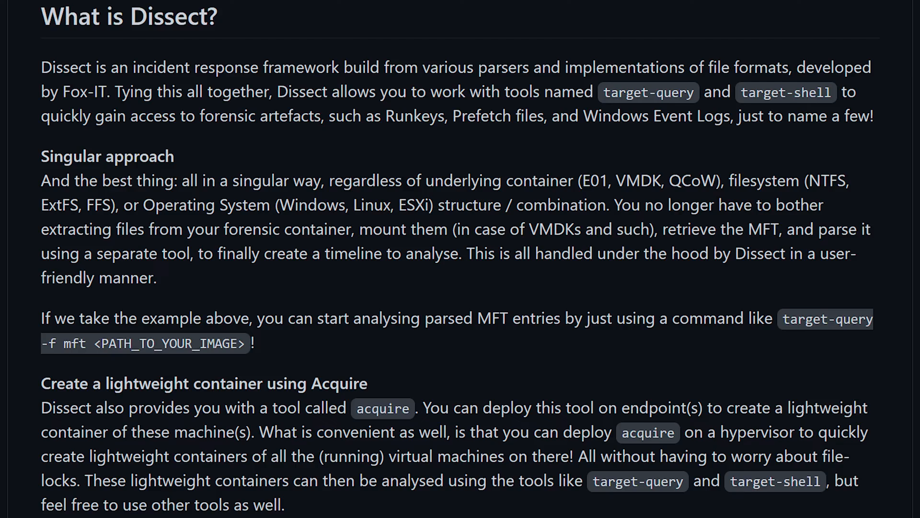
scroll(down, 3)
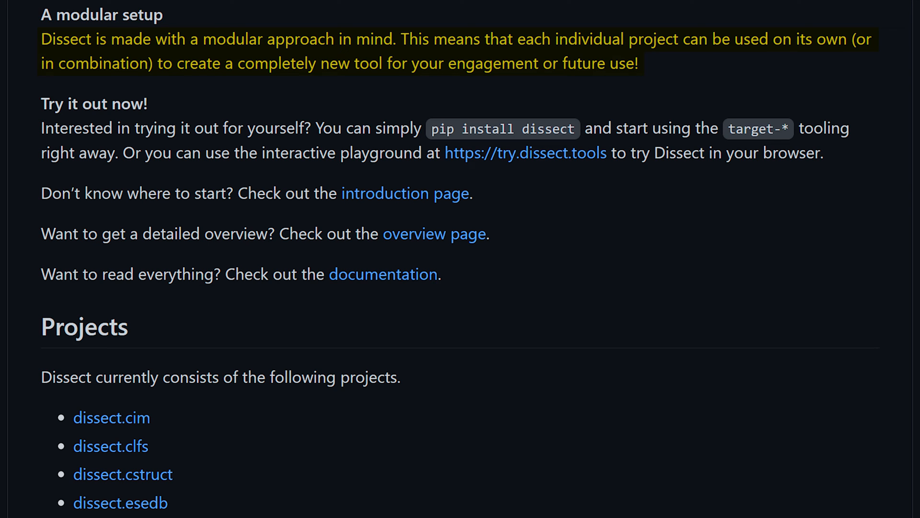
scroll(down, 3)
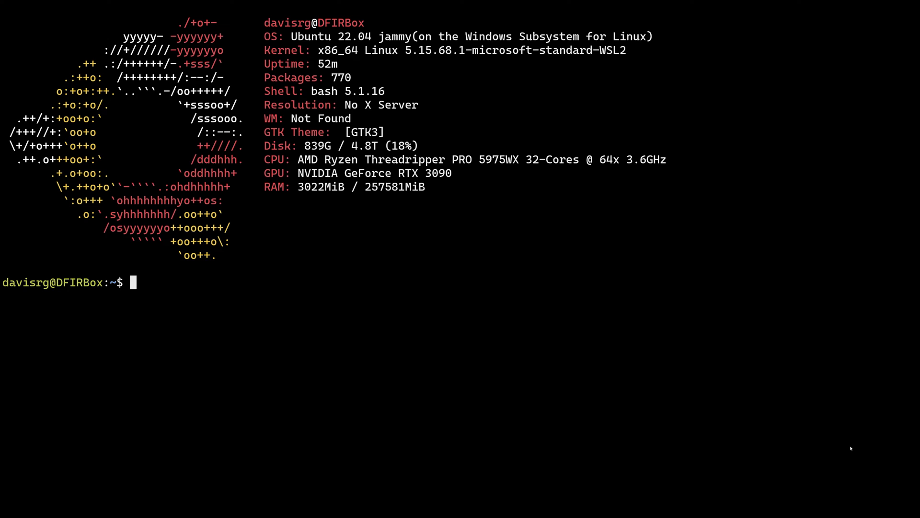
Check python3 -V reports 3.10.6, then run pip3 install dissect to completion
text(python3 -V)
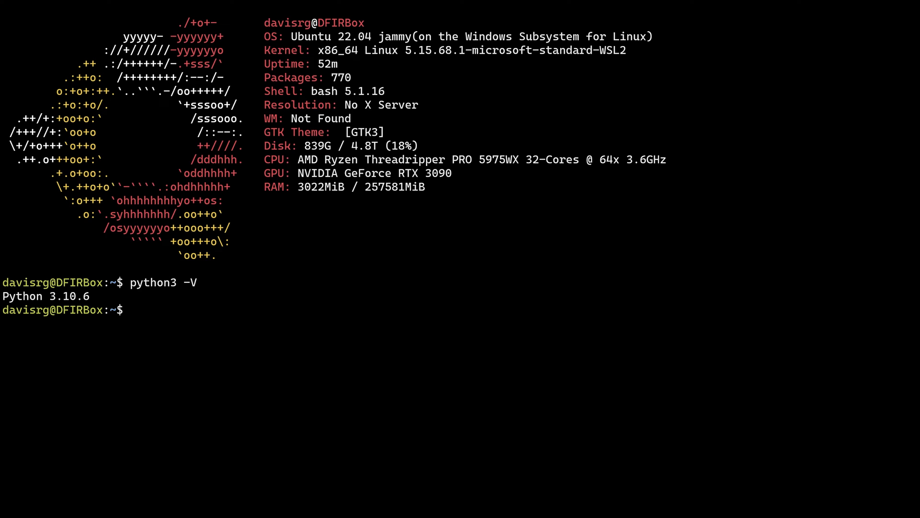
text(pip3 install)
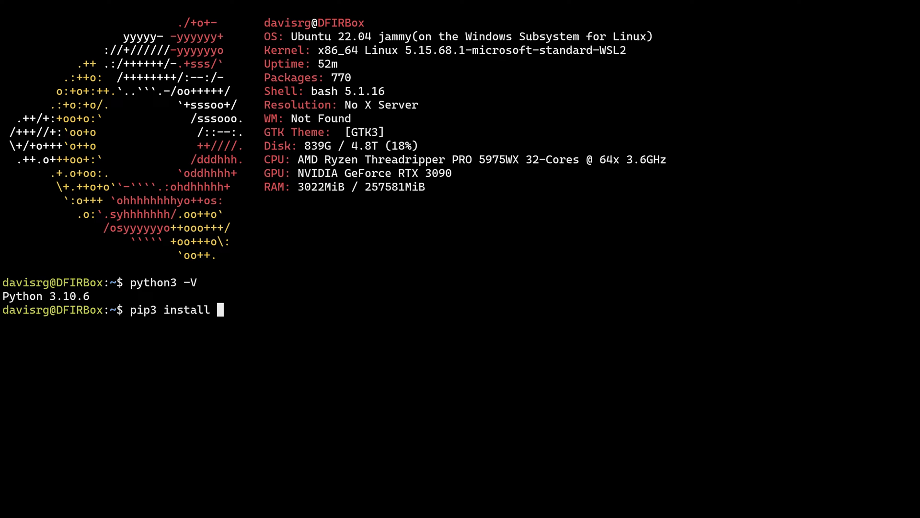
text(dissect)
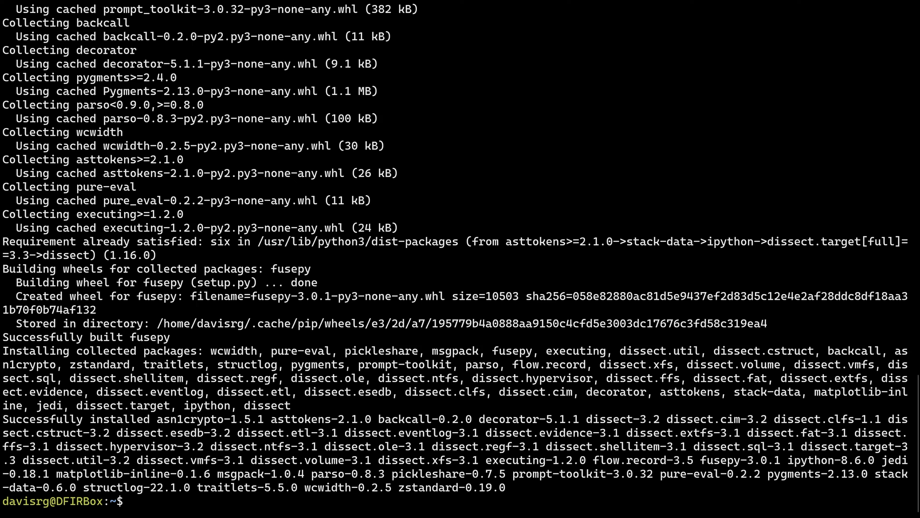
text(tar)
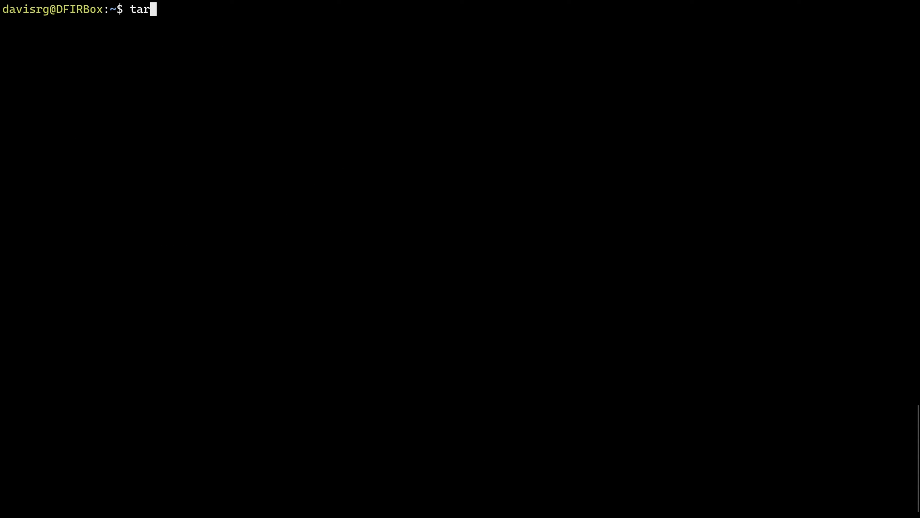
Change into the Windows user folder under /mnt/c and begin a target-query command
key(Tab)
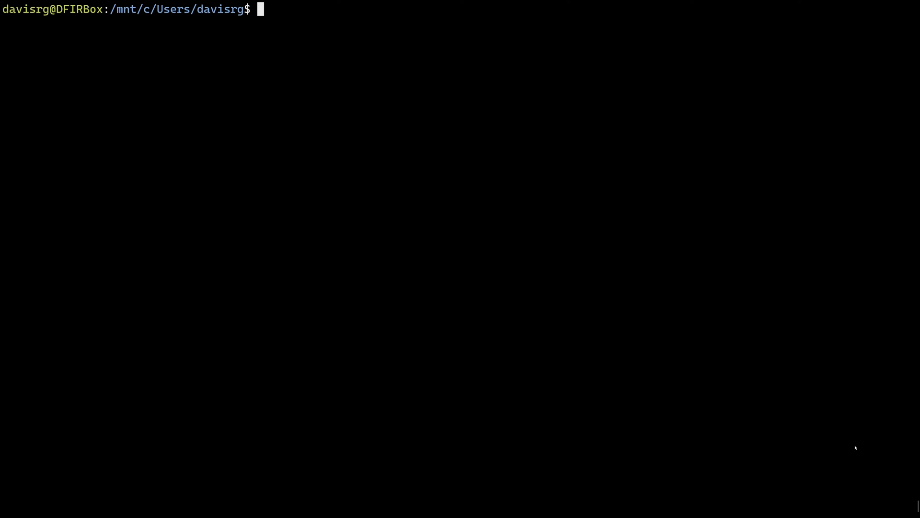
text(target-query --)
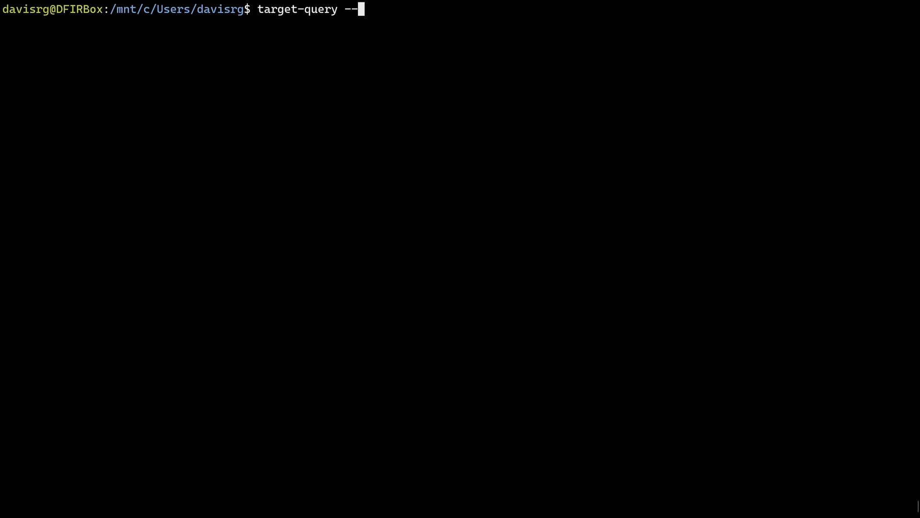
Run target-query --list | more and page through the available plugins
text(list | more)
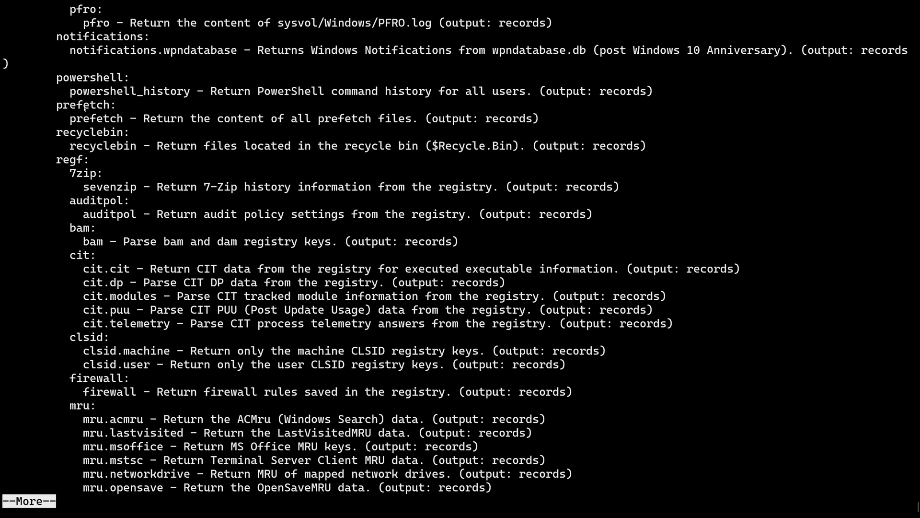
mouse_move(89, 290)
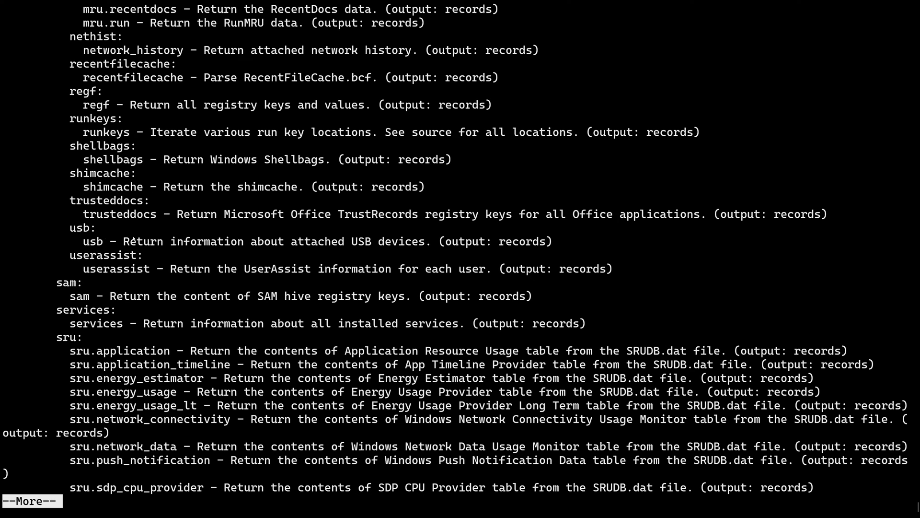
mouse_move(756, 282)
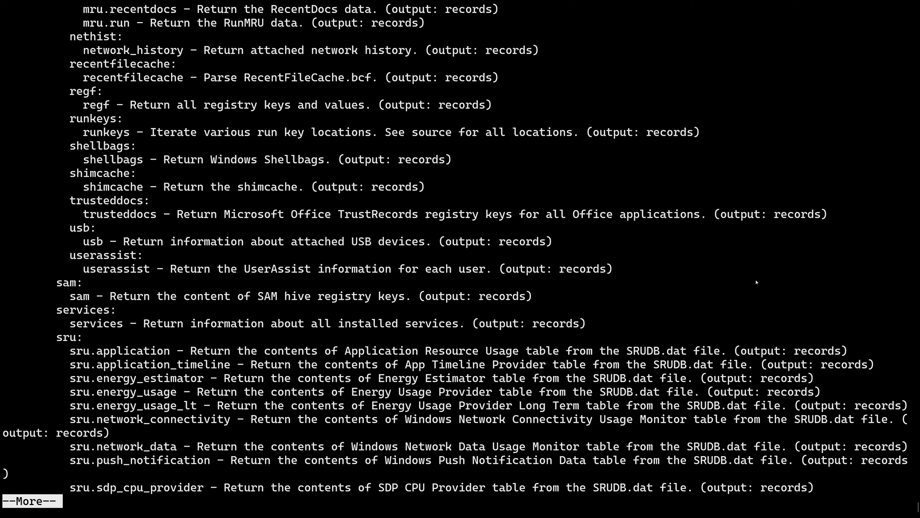
mouse_move(762, 286)
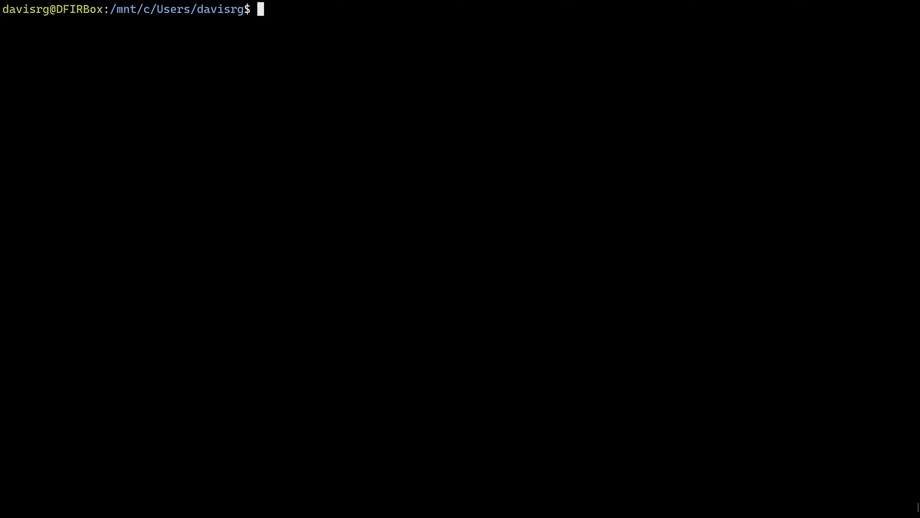
Start target-query -q against /mnt/d/DFIR/Images/win2019-test-vm.vmdk
text(target)
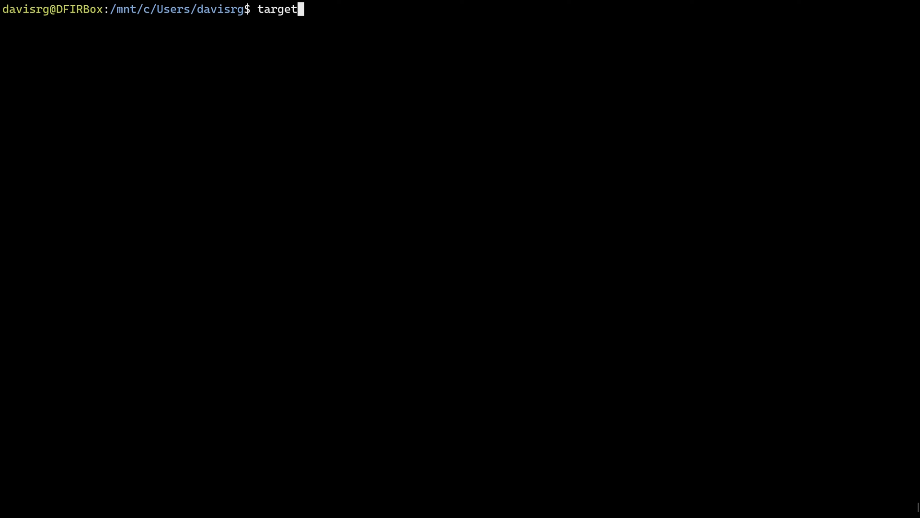
text(-query)
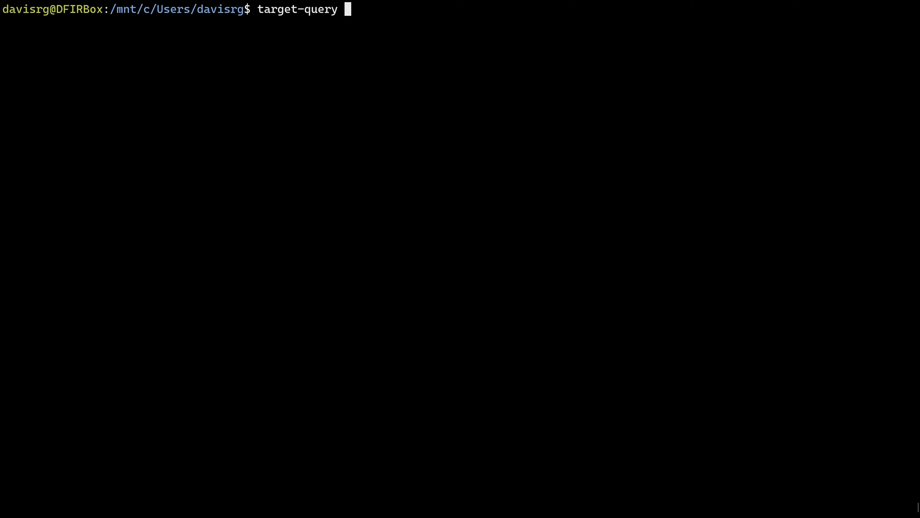
text(-q)
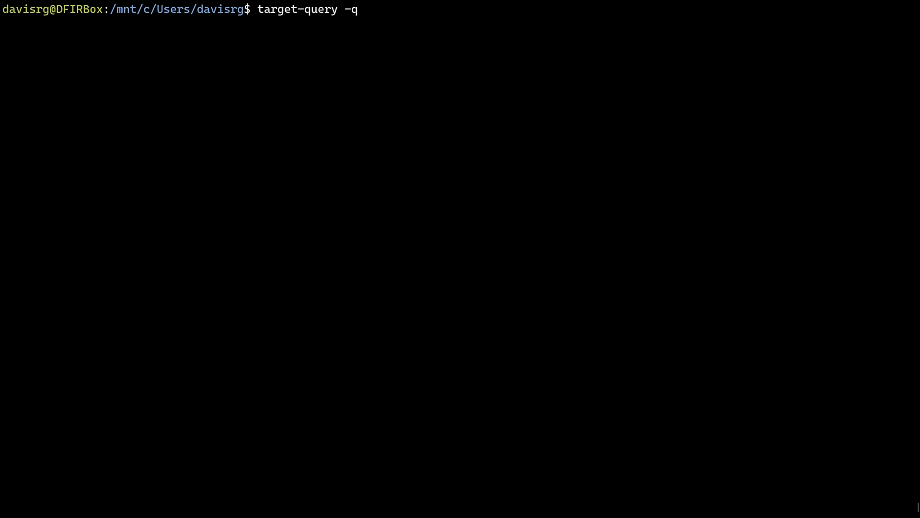
text(/)
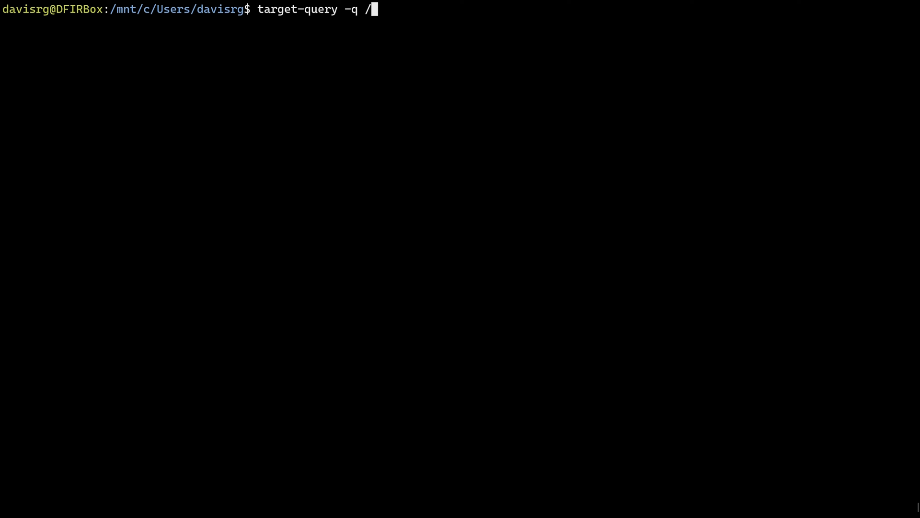
text(mnt)
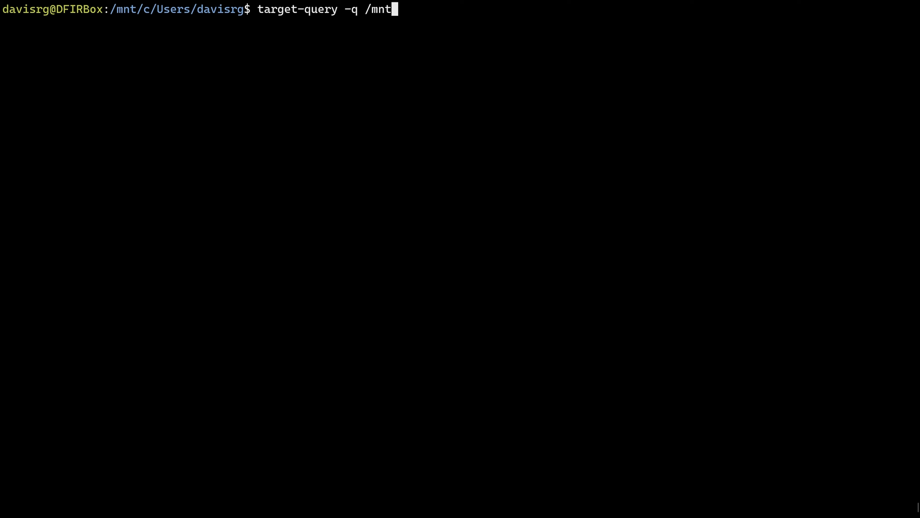
text(/)
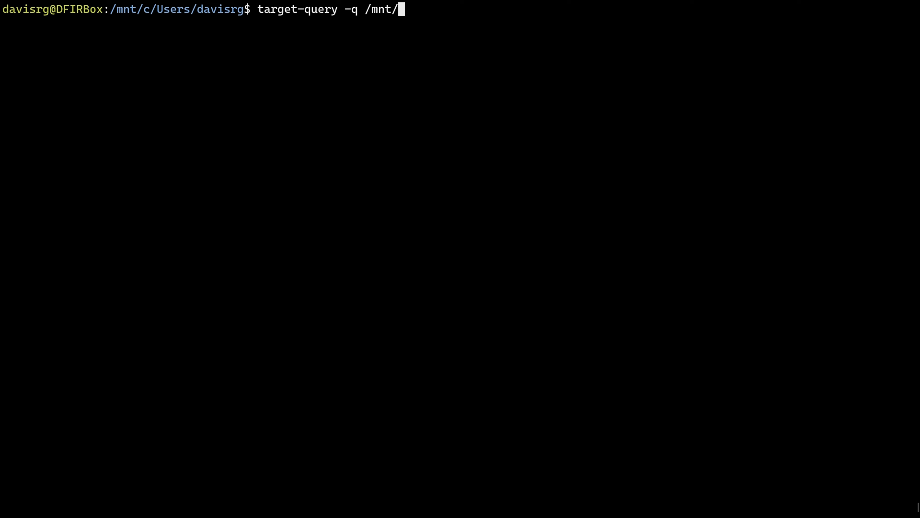
text(d)
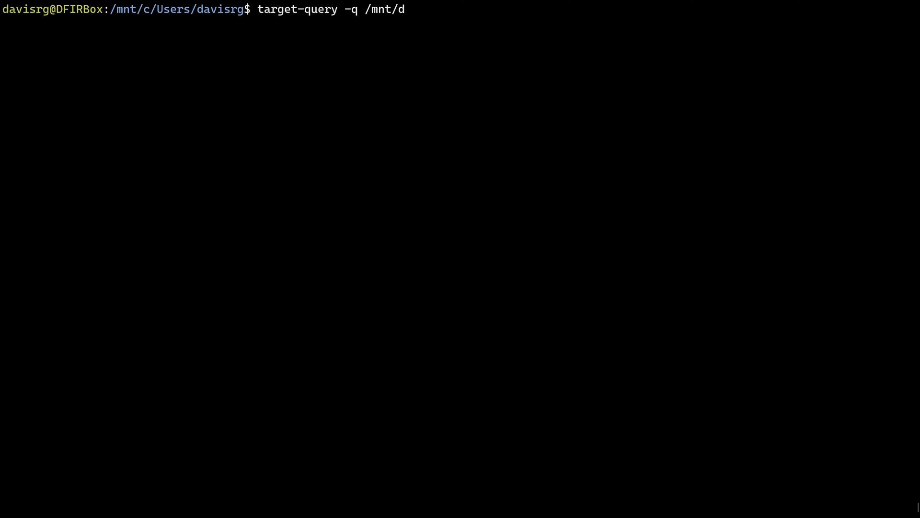
text(DFIR)
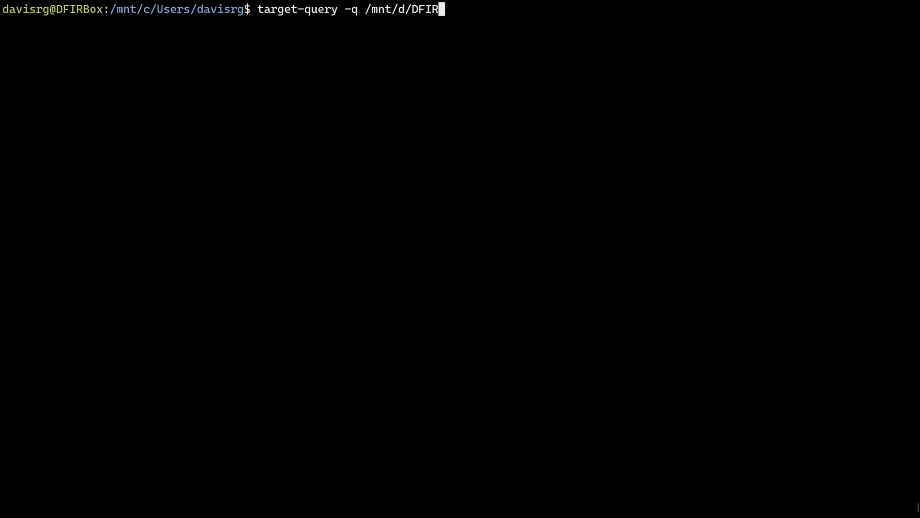
text(Images/)
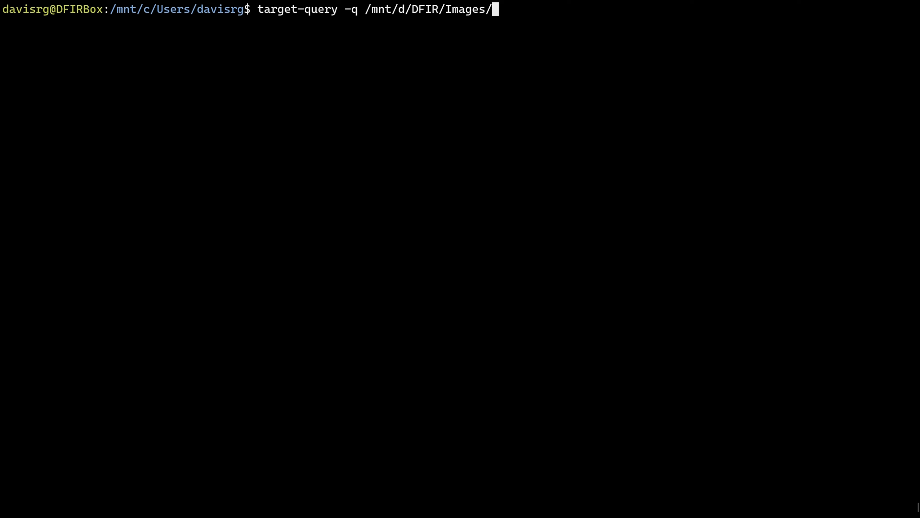
text(win2019-test-vm.vmdk)
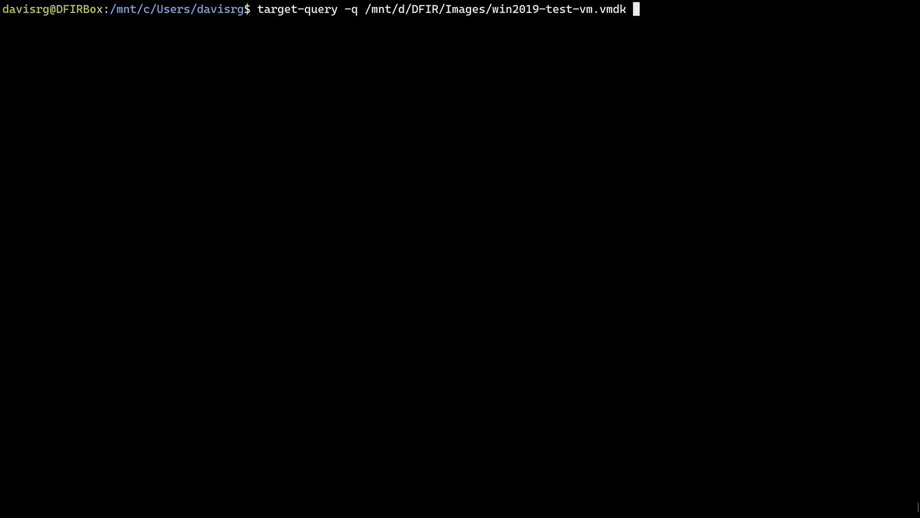
Query the hostname function and get WIN2019-TEST-VM back
text(-f hos)
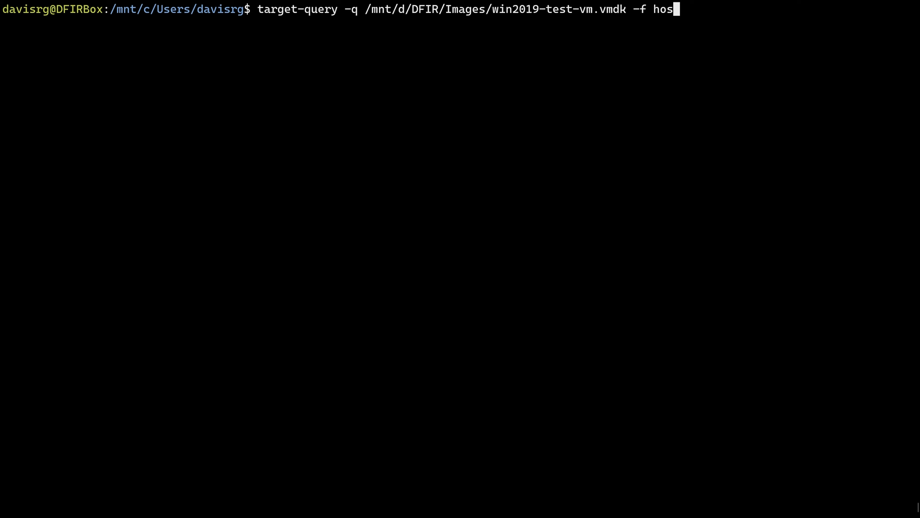
text(tname)
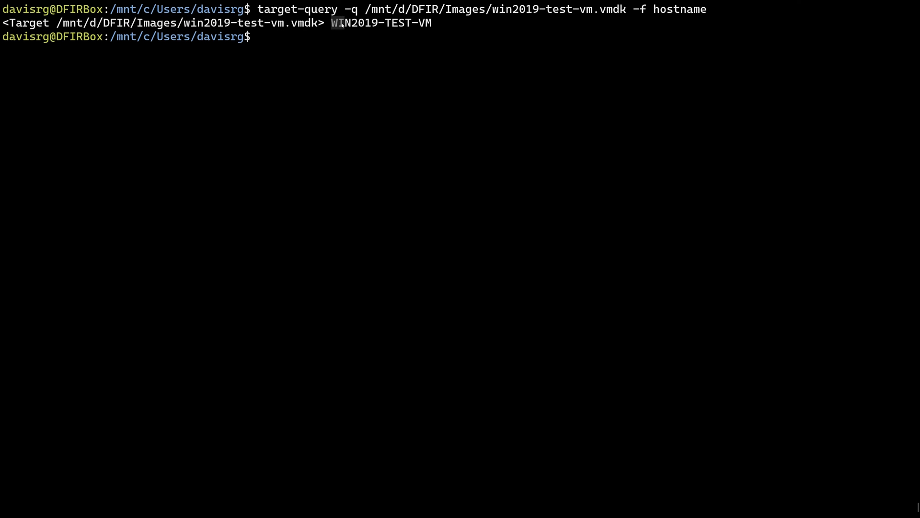
Extend the query to hostname,domain,os,version,ips and run it against the image
drag(331, 22, 432, 22)
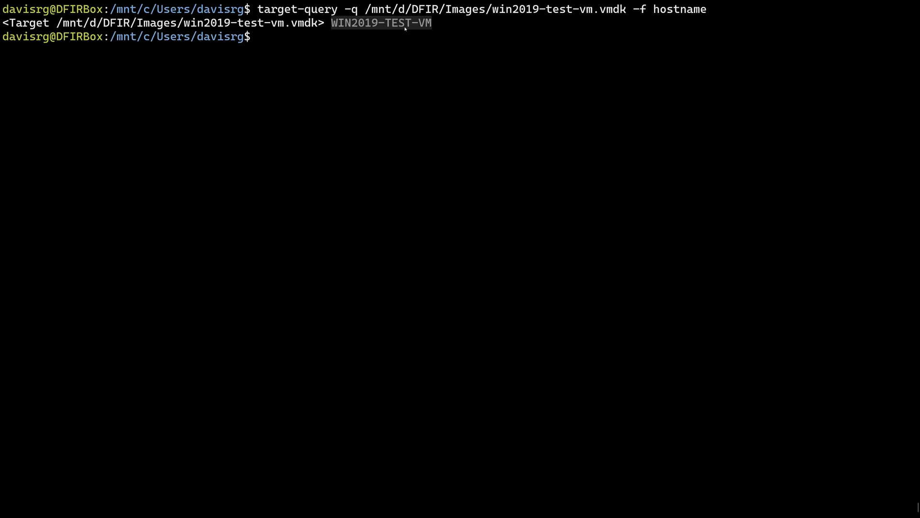
mouse_move(806, 106)
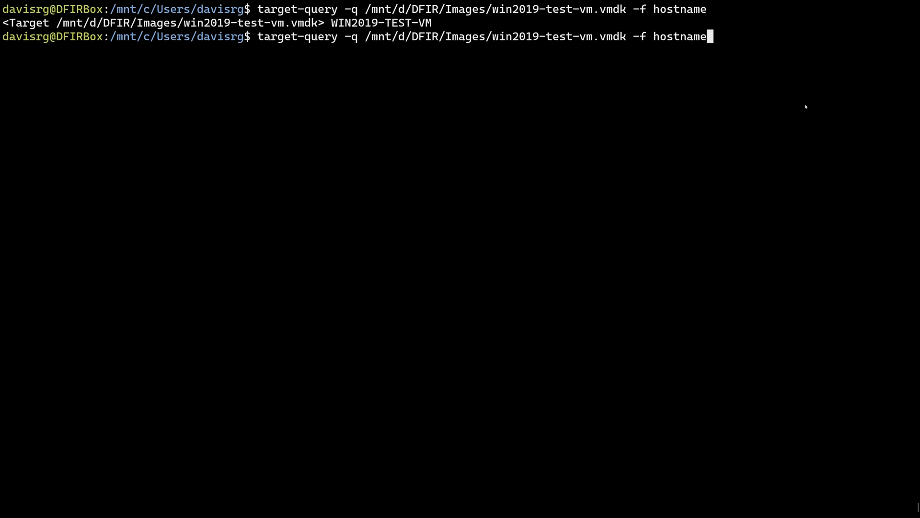
mouse_move(727, 185)
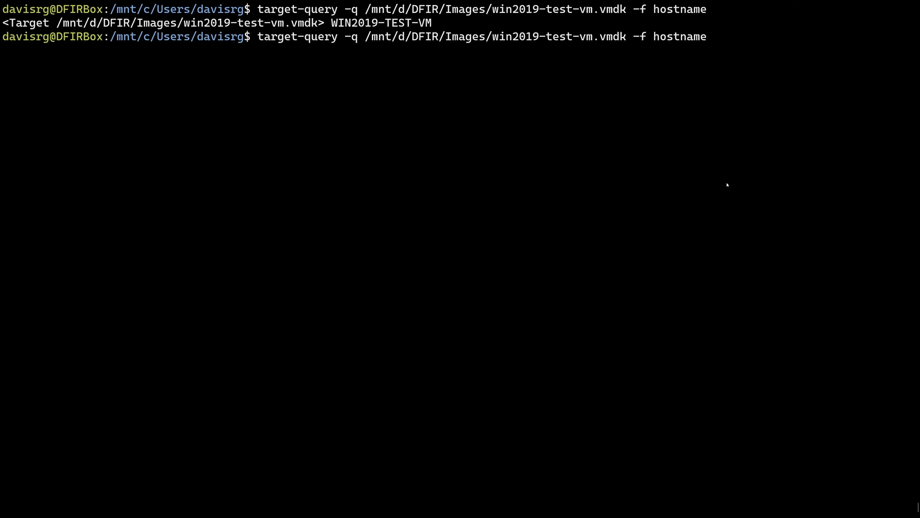
text(,)
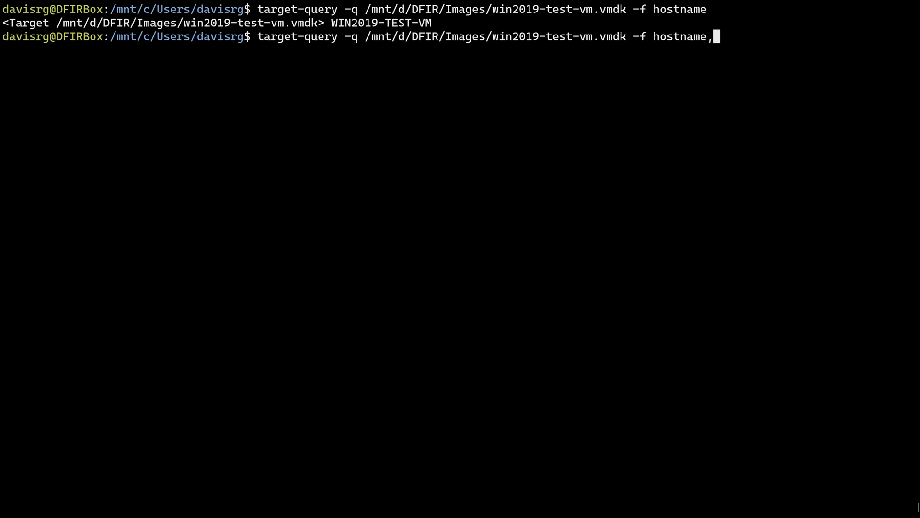
text(domain,os)
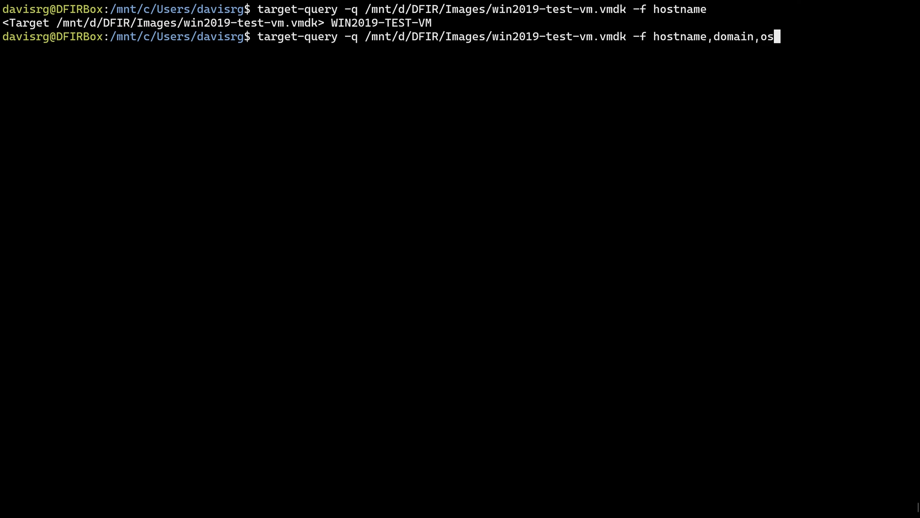
text(,version,ips)
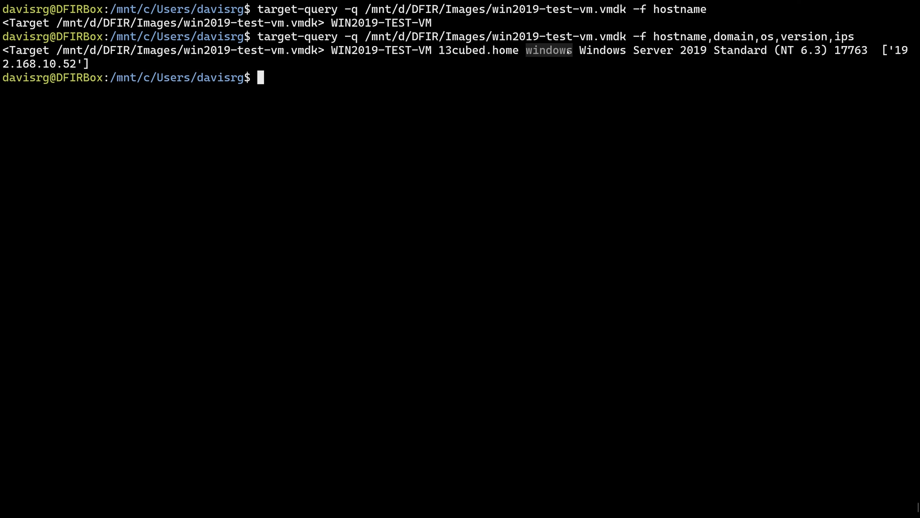
mouse_move(575, 52)
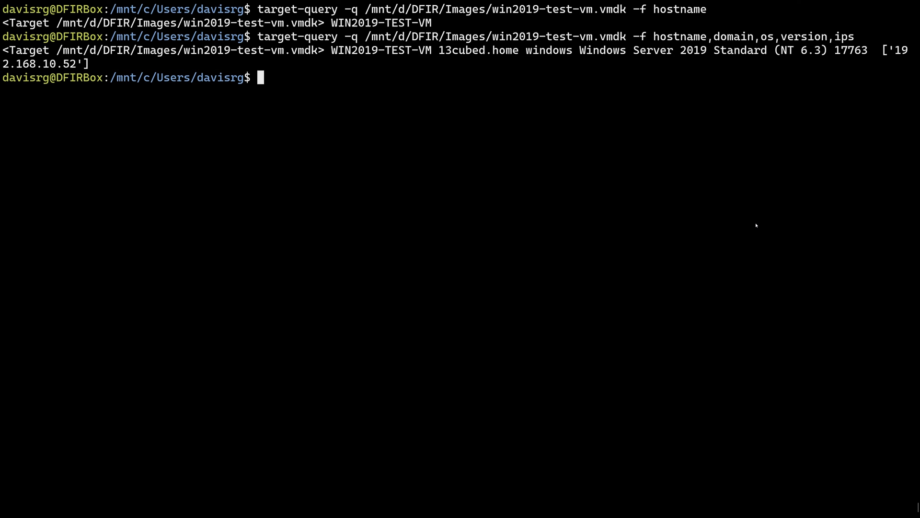
Rerun the same query with -d , for comma-delimited output
text(target-query -q /mnt/d/DFIR/Images/win2019-test-vm.vmdk -f hostname,domain,os,version,ips)
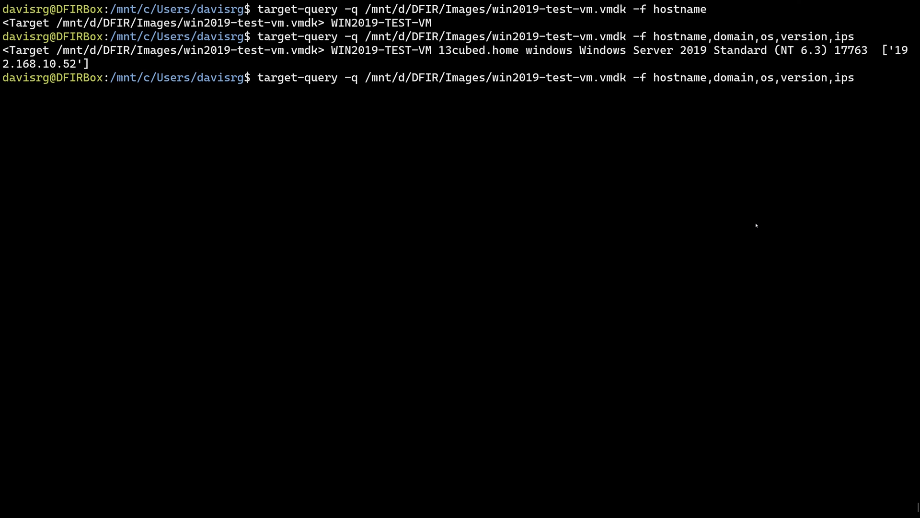
text(-d)
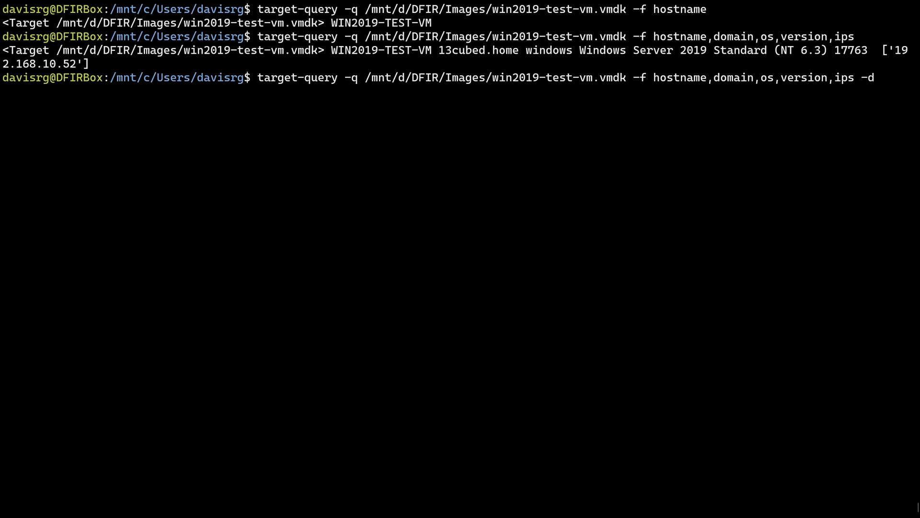
text(,)
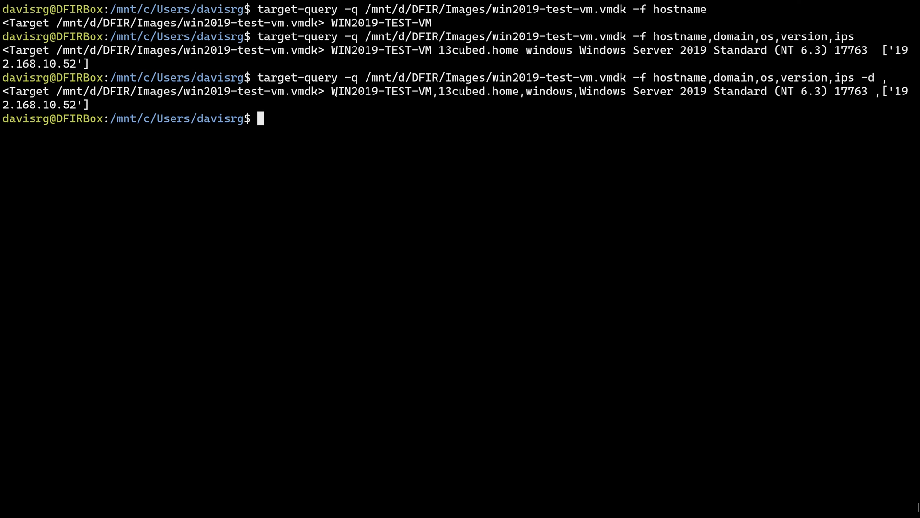
drag(332, 91, 621, 92)
text(target-query -q /mnt/d/DFIR/Images/win2019-test-vm.vmdk -f)
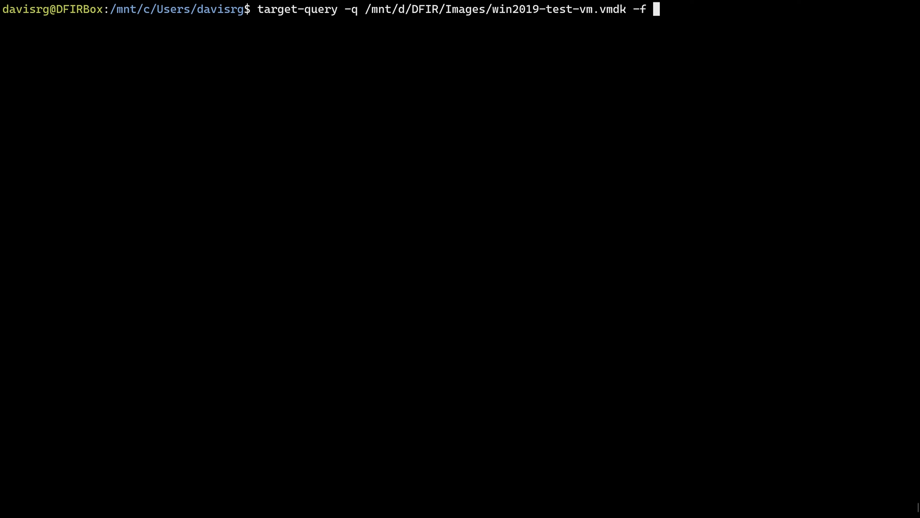
Query the image's runkeys, listing SecurityHealth, VMware User Process and Window Centering Helper
text(runkeys)
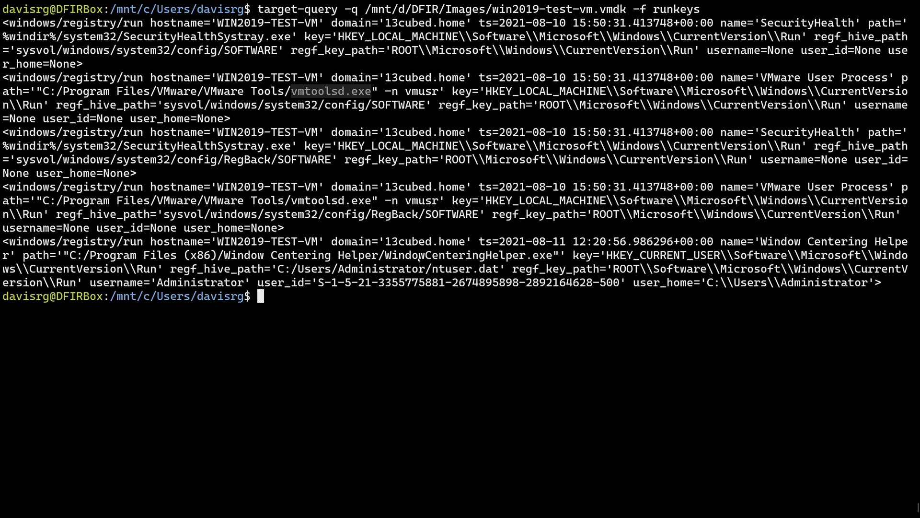
double_click(468, 255)
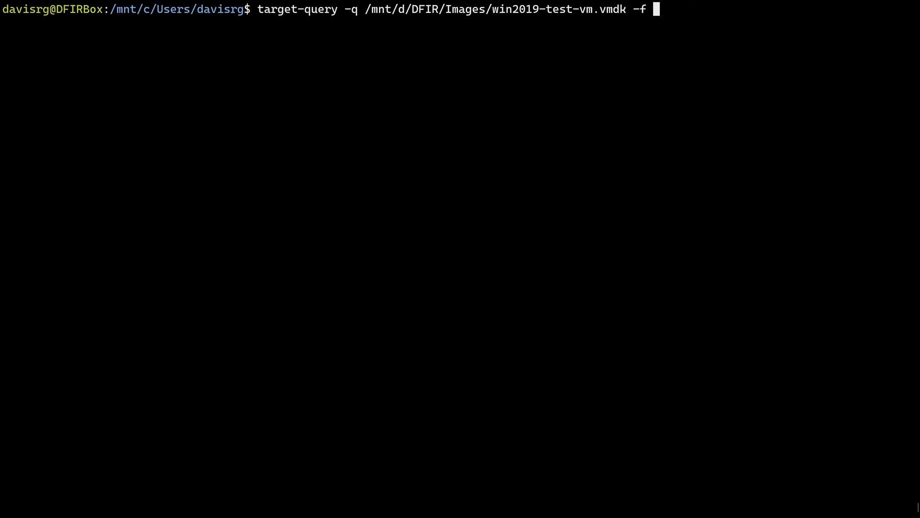
Query the image's evtx records with --limit 5, returning five event log entries
text(evtx)
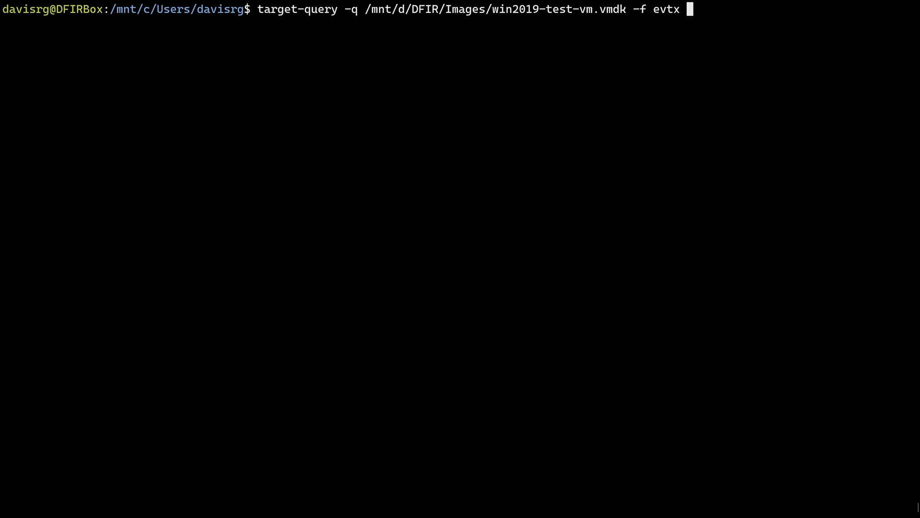
text(--limi)
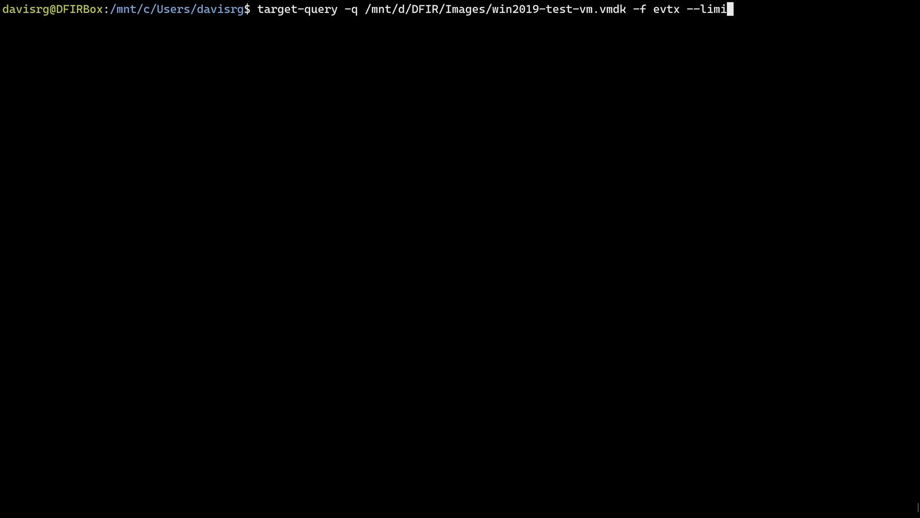
text(t)
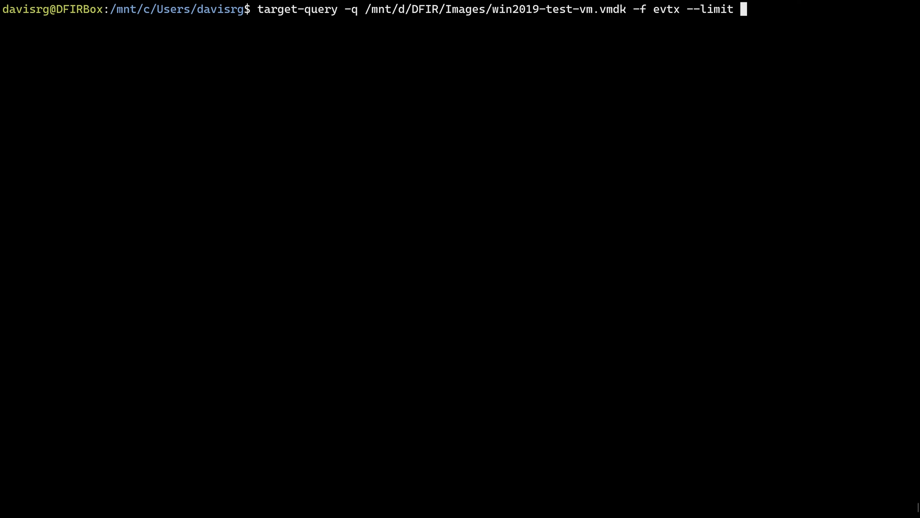
text(5)
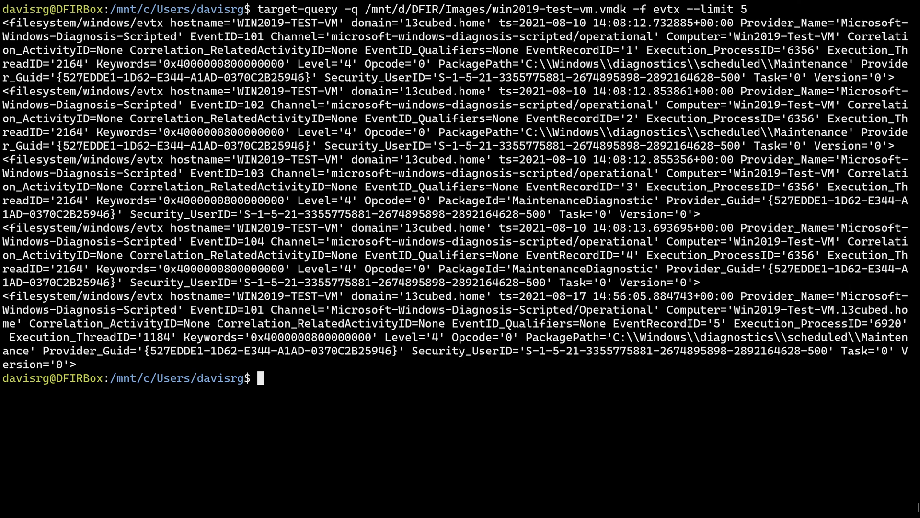
mouse_move(566, 440)
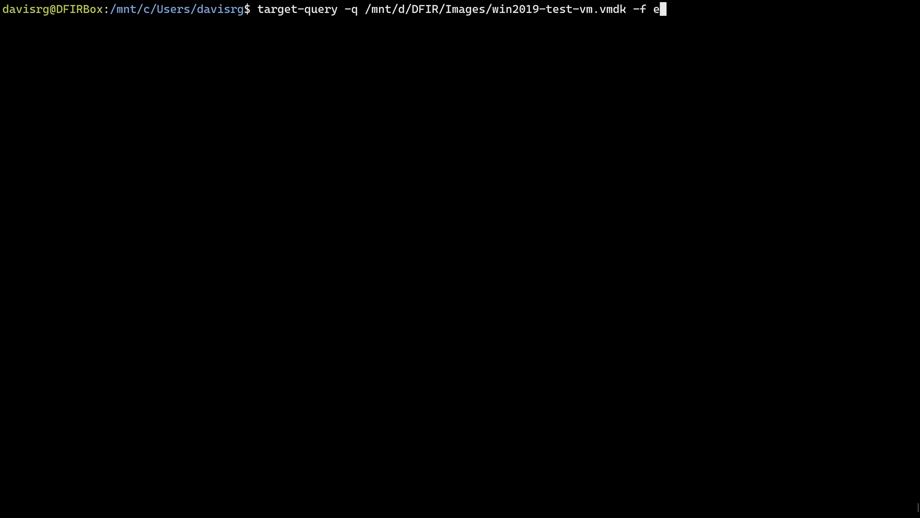
Query the image's mft records with --limit 5, returning $MFT, $MFTMirr and $LogFile entries
text(mft)
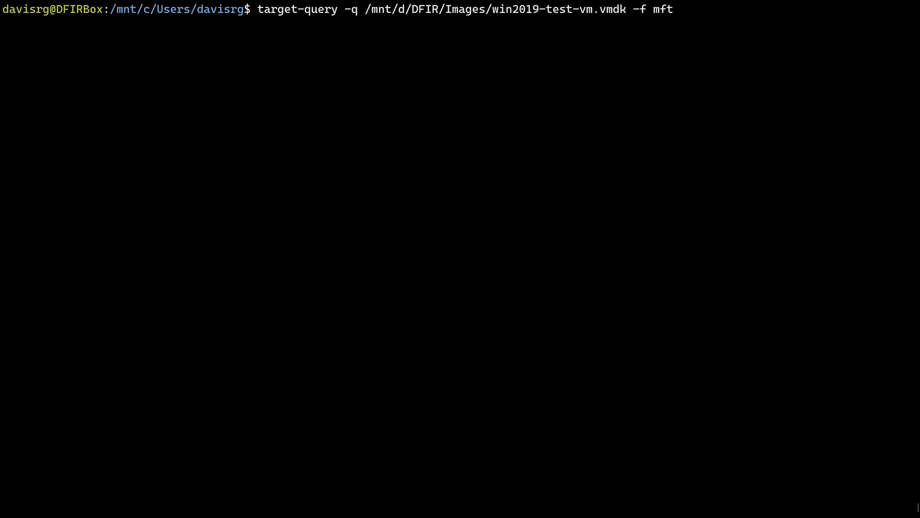
text(--limit 5)
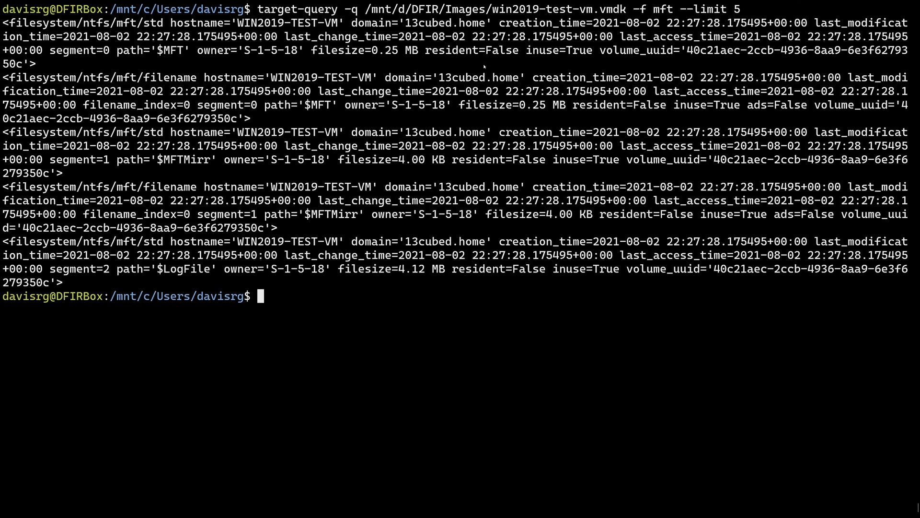
double_click(472, 50)
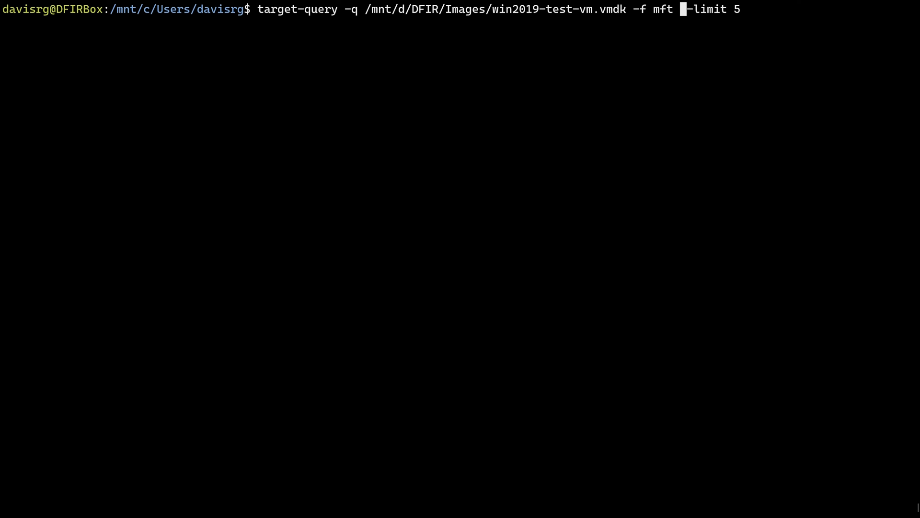
Run target-query with the mft_timeline plugin on win2019-test-vm.vmdk and review its streamed MFT entries
text(_tim)
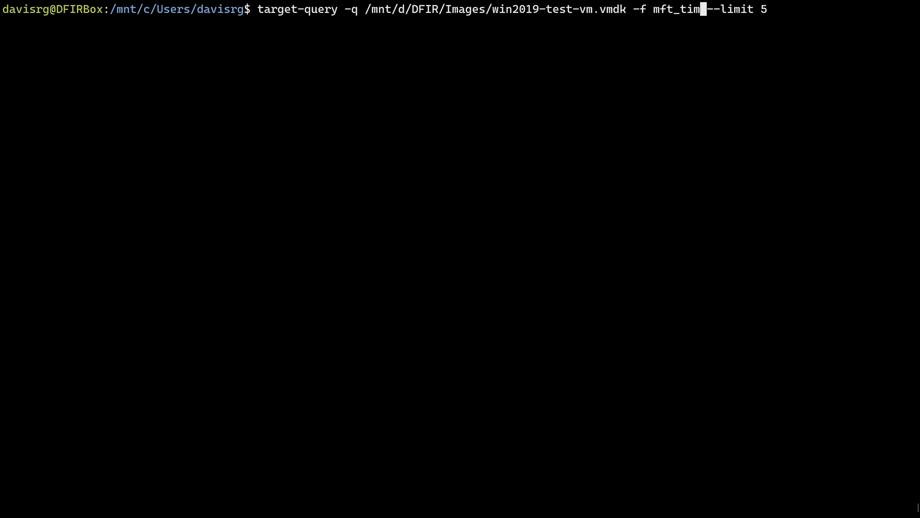
text(eline)
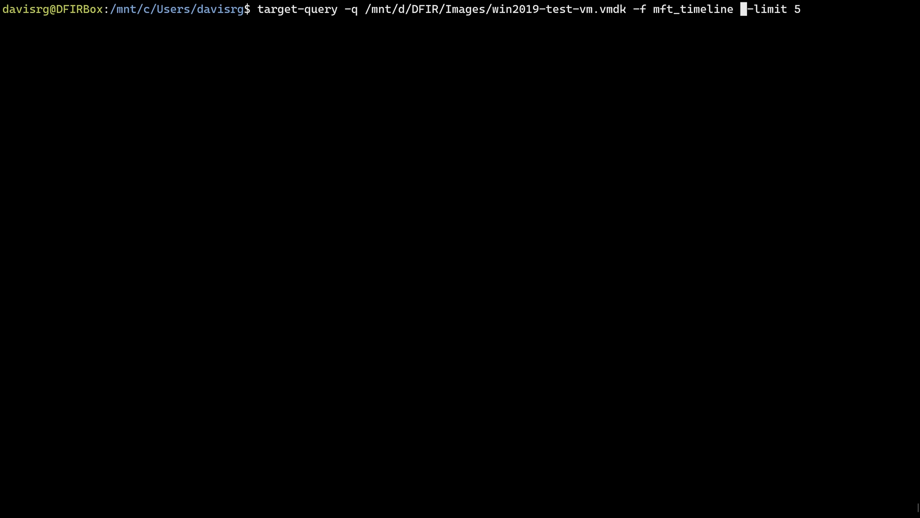
text(-)
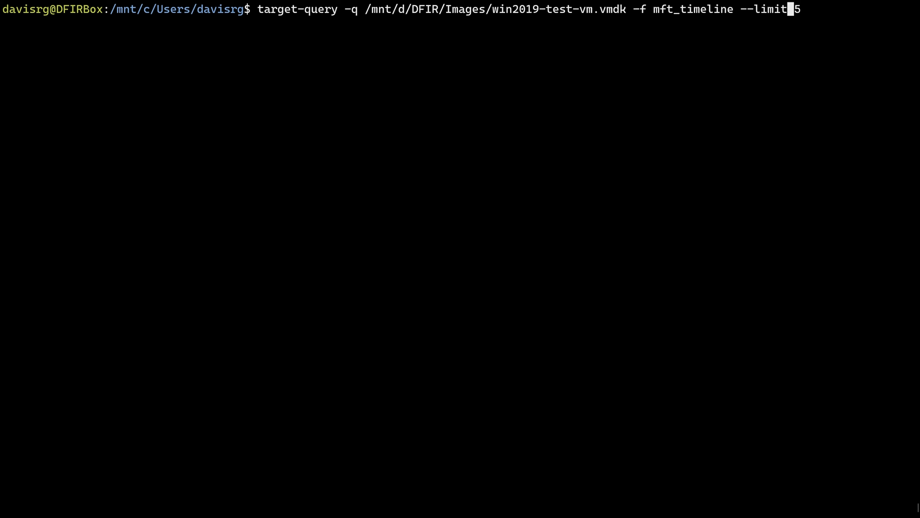
text(" ")
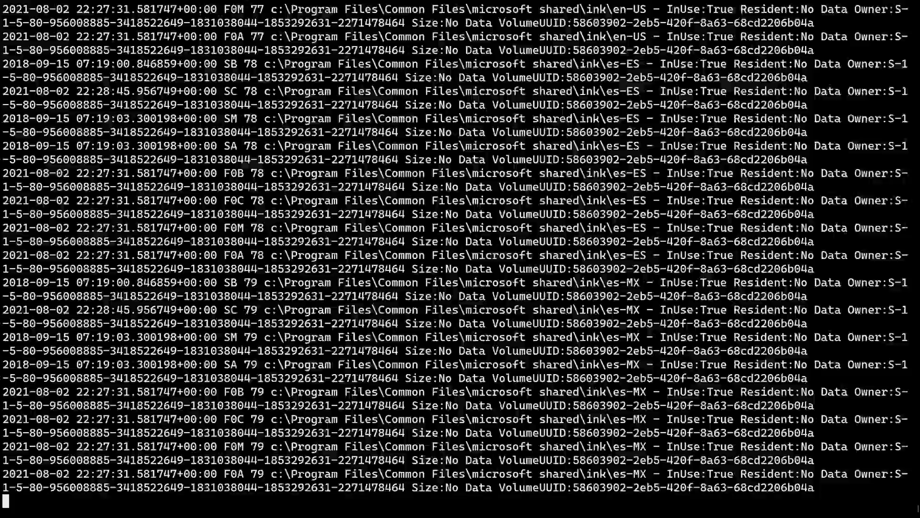
scroll(down, 3)
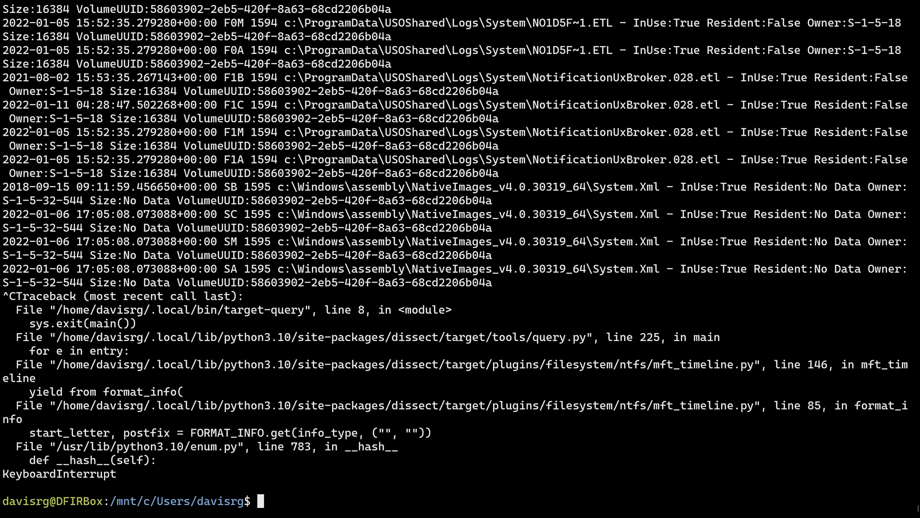
scroll(down, 3)
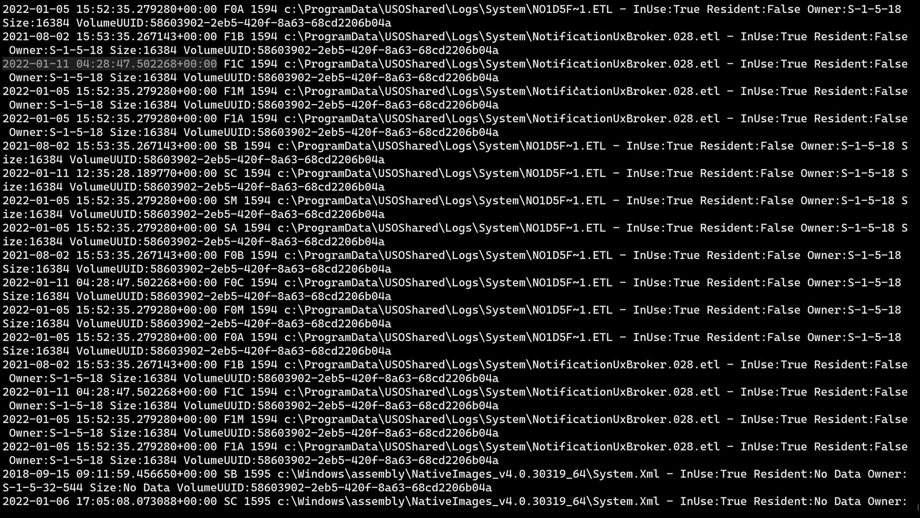
mouse_move(758, 368)
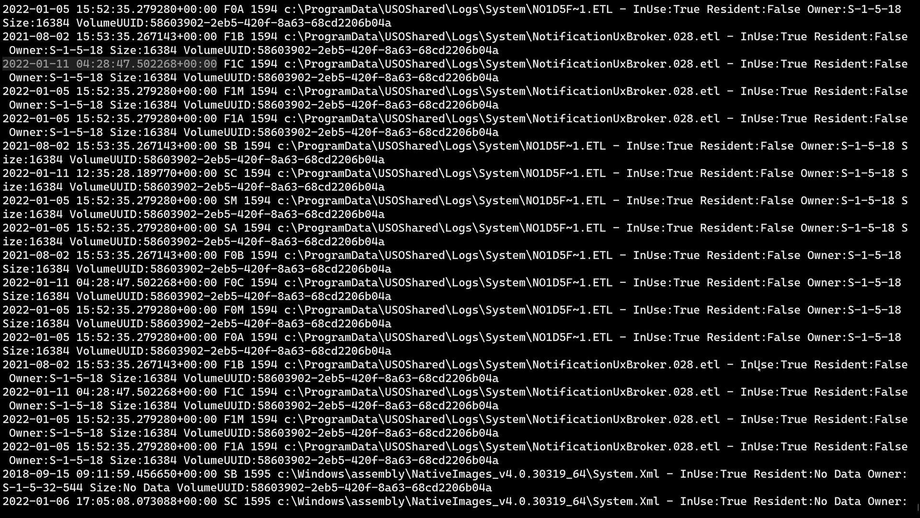
Recall the target-query mft_timeline command with --limit to prepare the next limited query
text(target-query -q /mnt/d/DFIR/Images/win2019-test-vm.vmdk -f mft_timeline --limi)
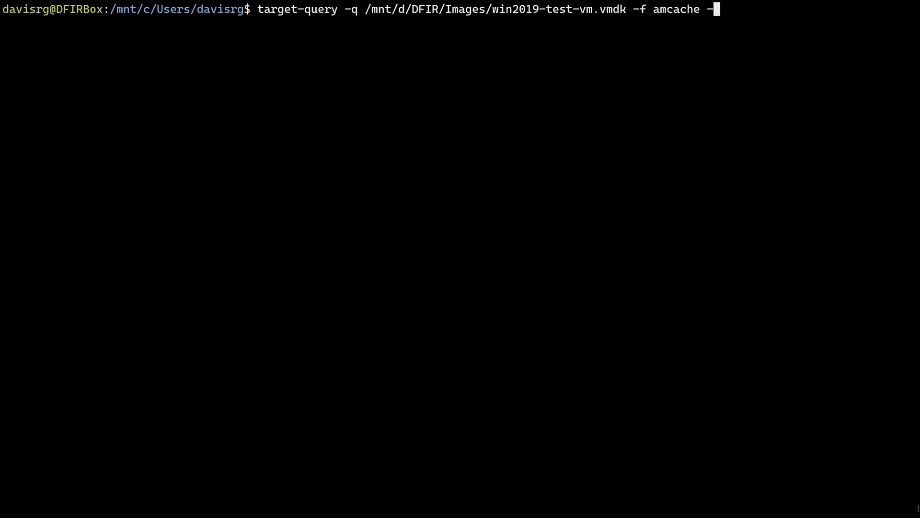
Query the first five Amcache application entries from win2019-test-vm.vmdk using --limit 5
text(-limit 5)
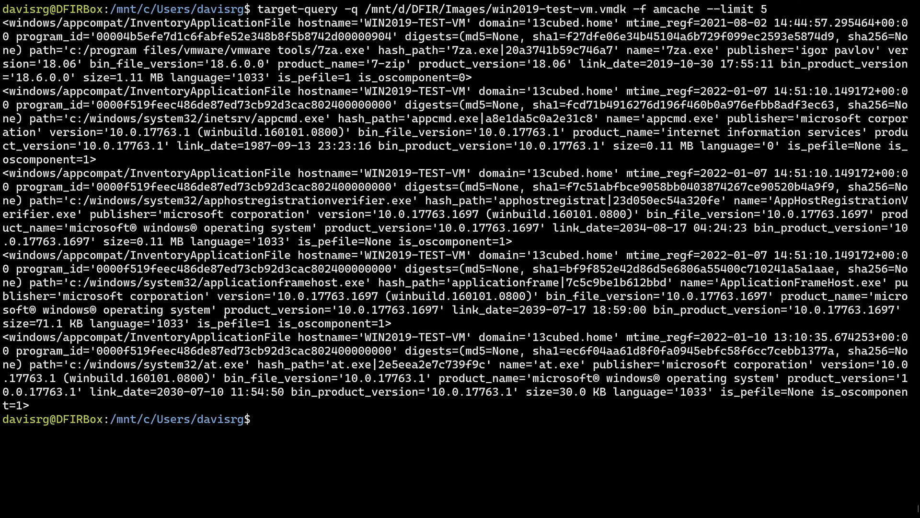
mouse_move(533, 271)
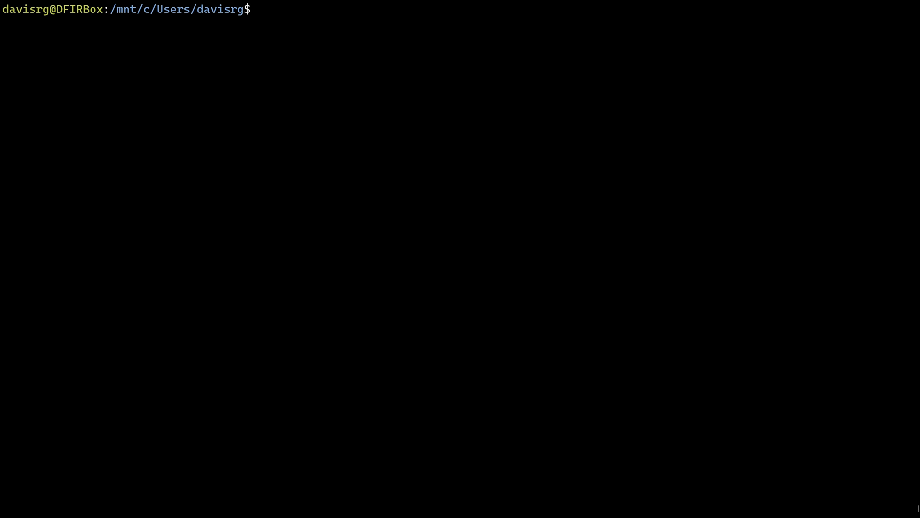
Start target-shell on /mnt/d/DFIR/Images/win2019-test-vm.vmdk and list its root with ls -l
text(target)
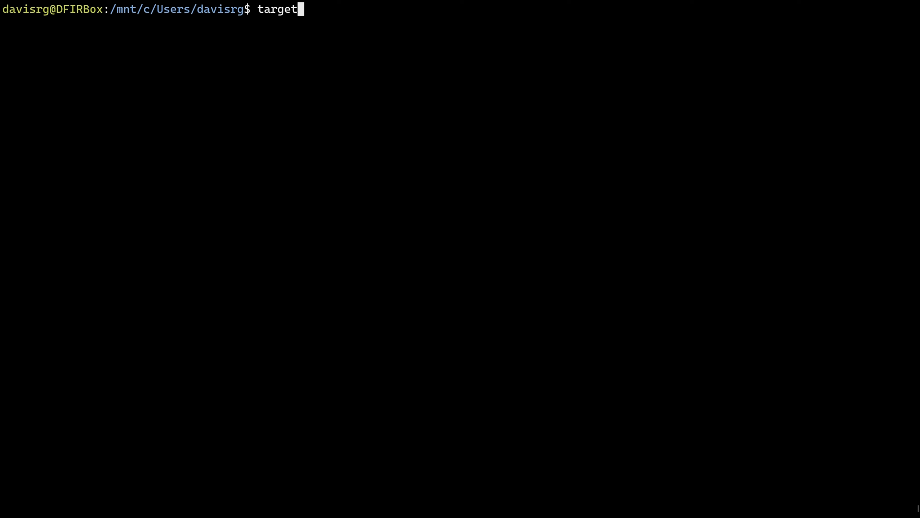
text(-shell -q)
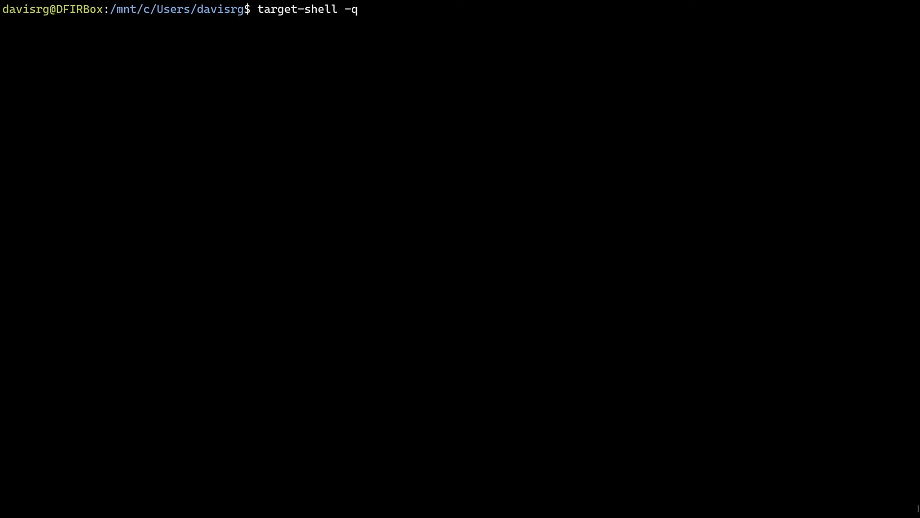
text(/mnt/d)
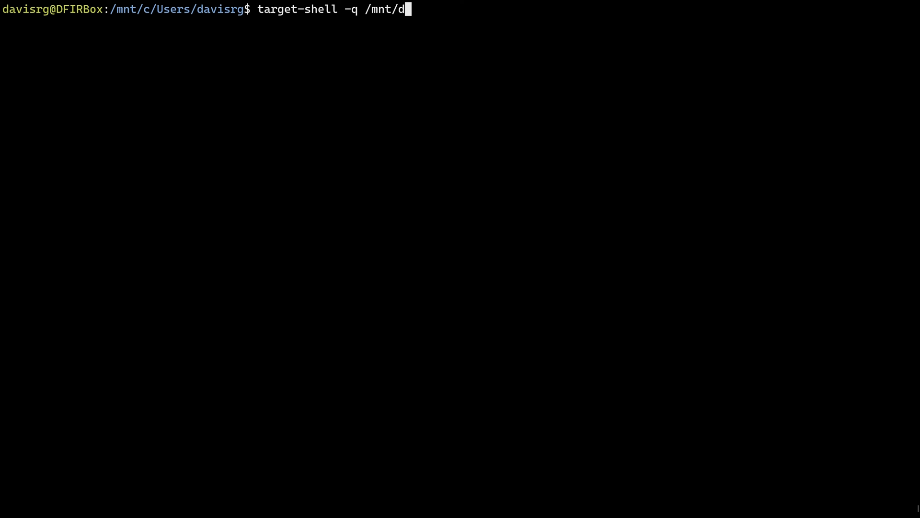
text(/DFIR/)
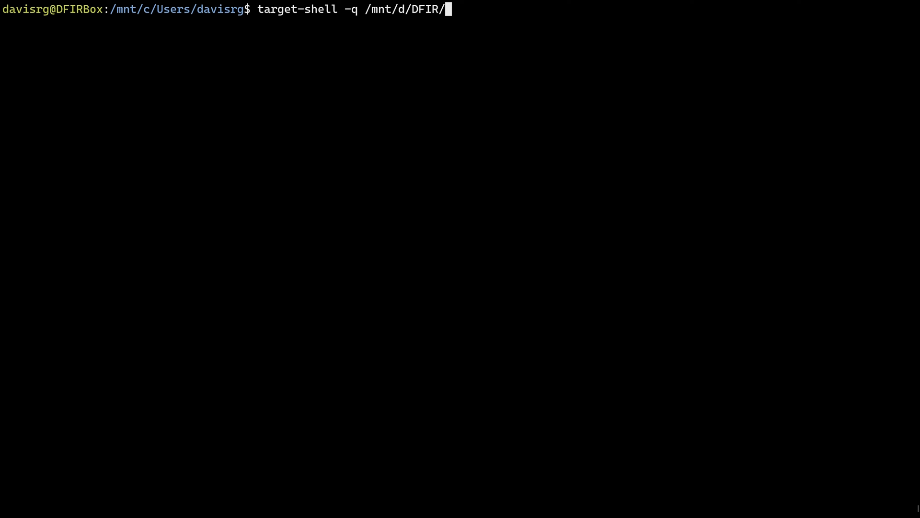
text(Images/)
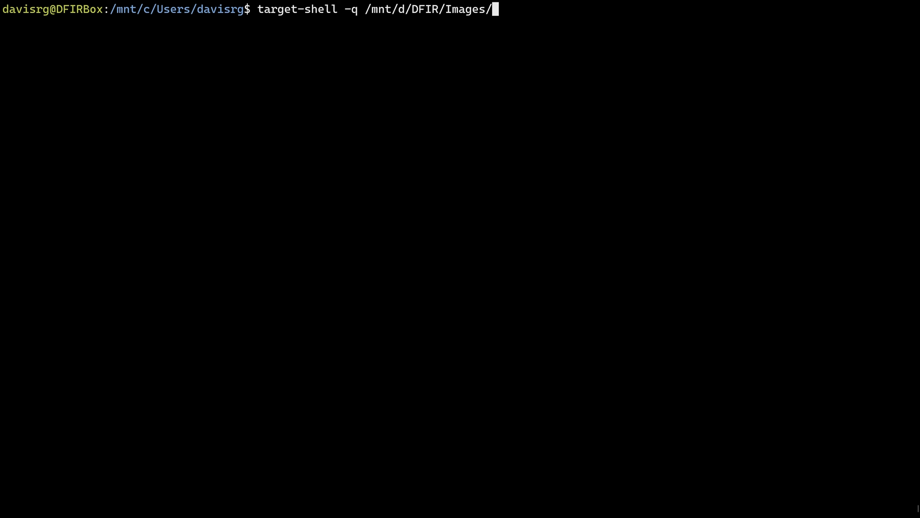
text(win2019-test-vm.vmdk)
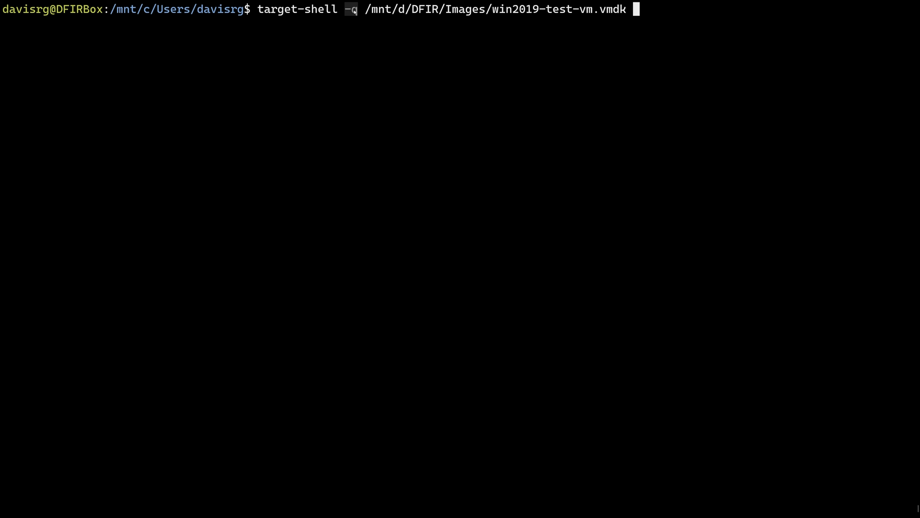
mouse_move(781, 121)
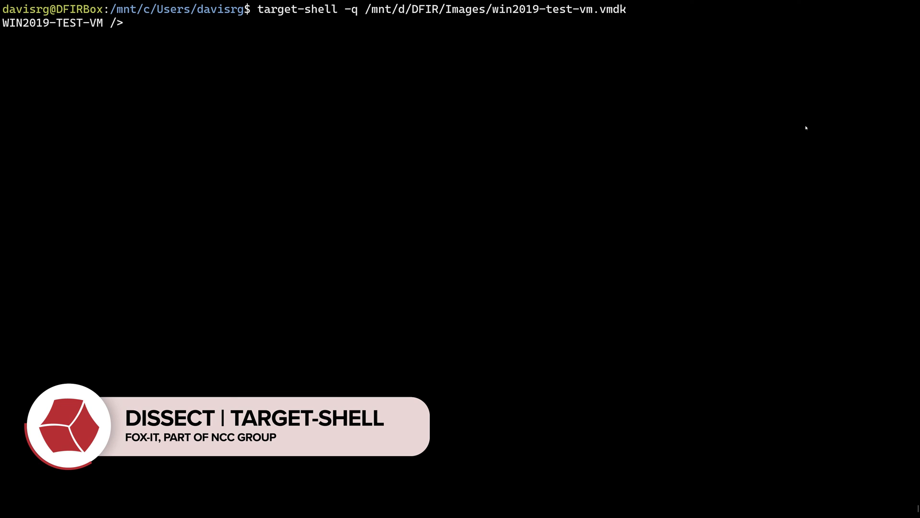
text(ls -l)
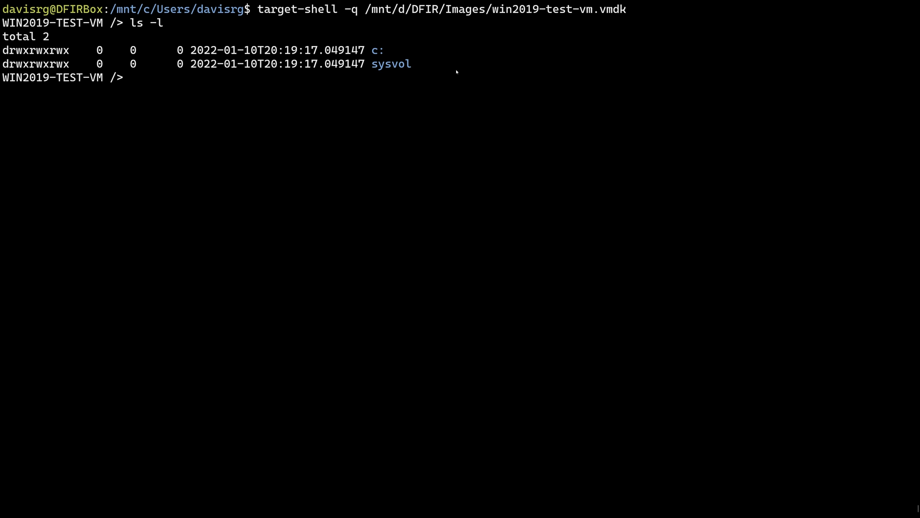
Enter the image's c: drive, list it, and move into Users
text(cd c:)
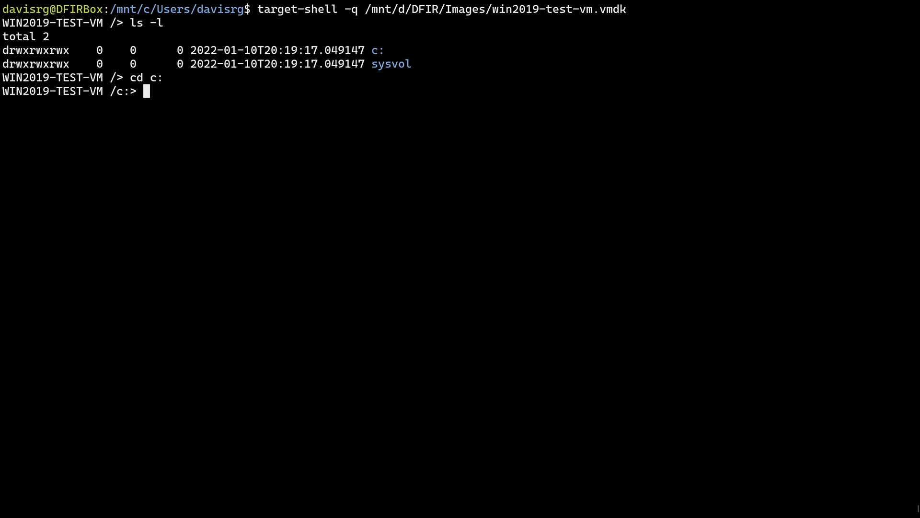
text(ls -l)
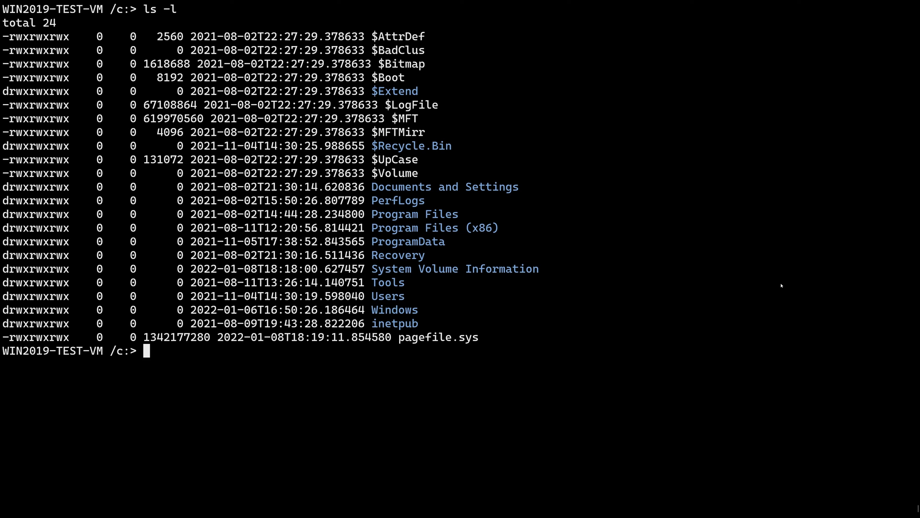
mouse_move(691, 272)
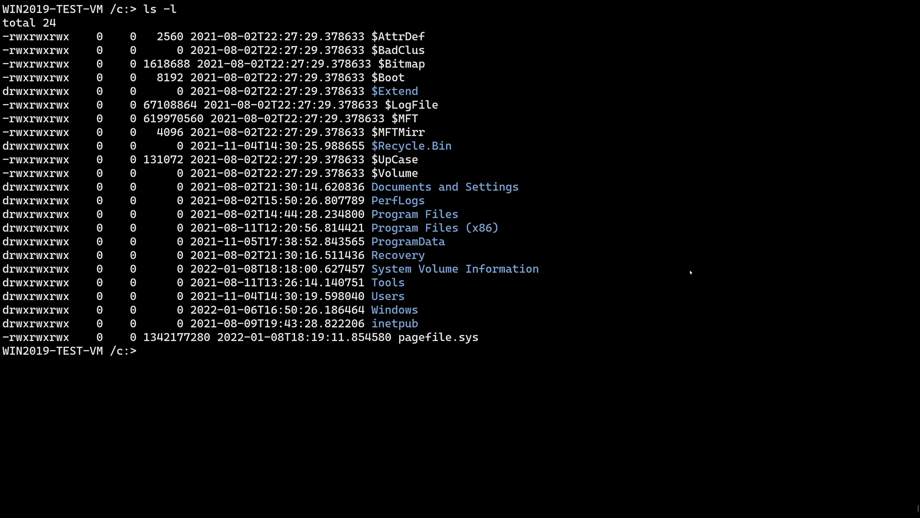
text(cd Users)
text(cd Administrator\)
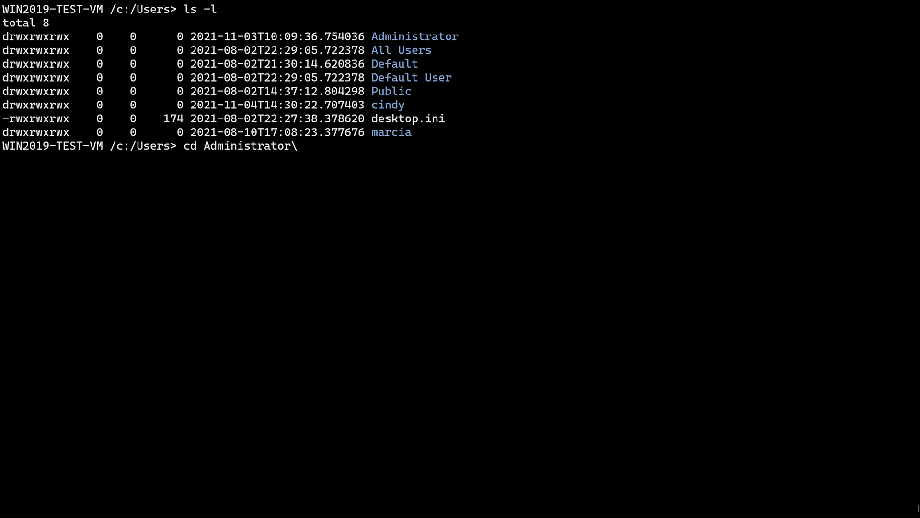
Descend to Administrator's AppData\Roaming\Microsoft\Windows\Recent and list its contents
text(AppData)
text(cd R)
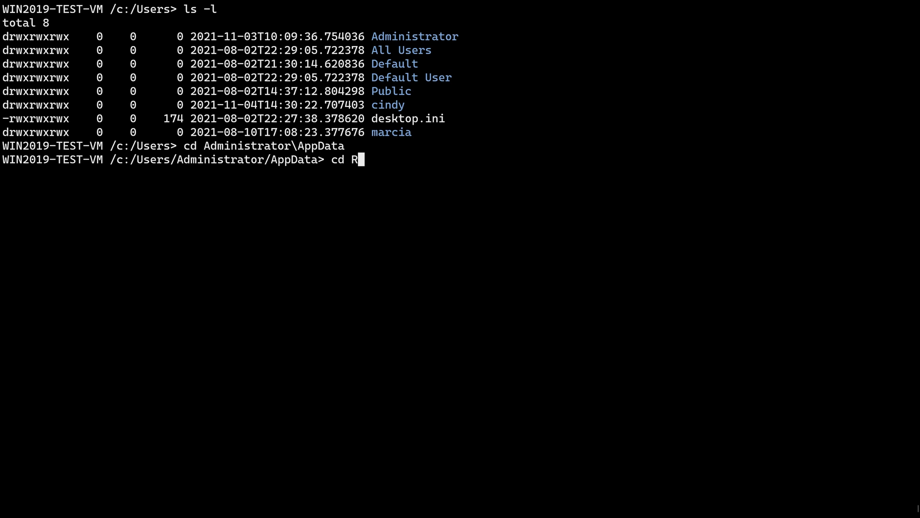
text(oaming\Microsof)
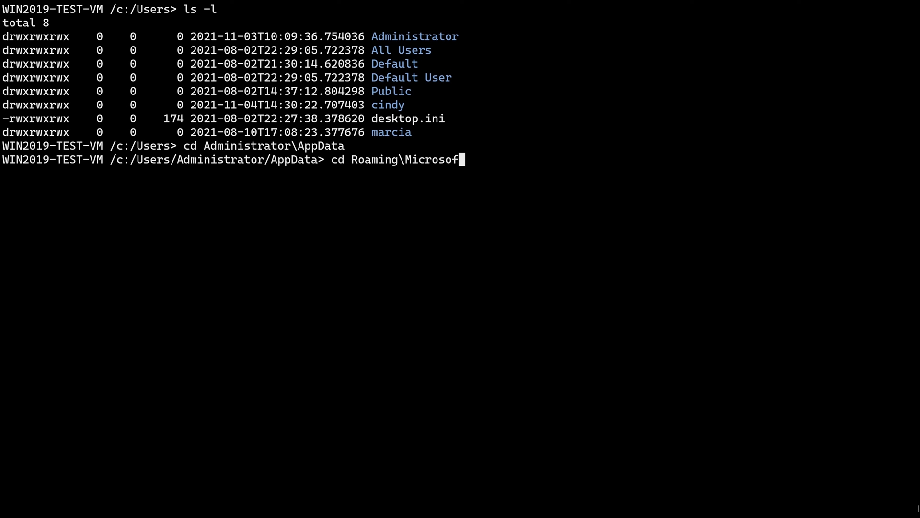
text(cd Windows\Recent)
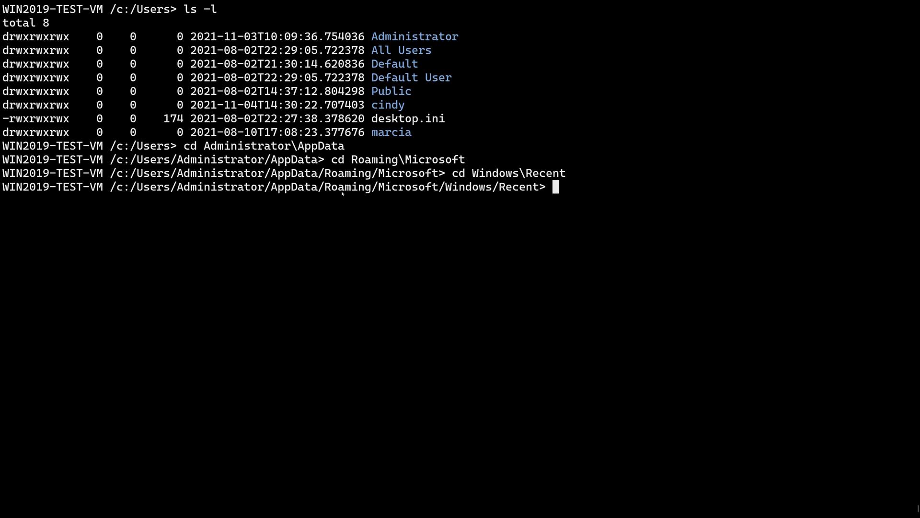
text(ls -l)
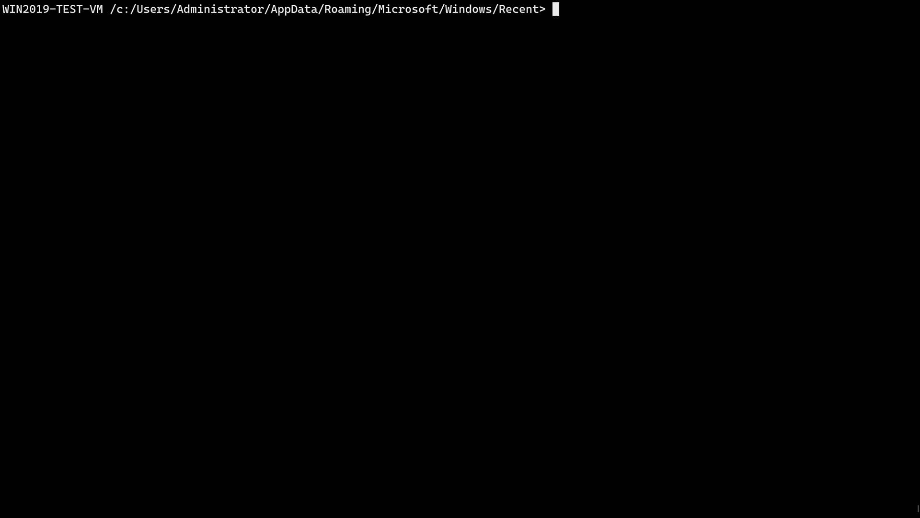
Show target-shell's documented commands, then the help for cd, and start typing exit
text(help)
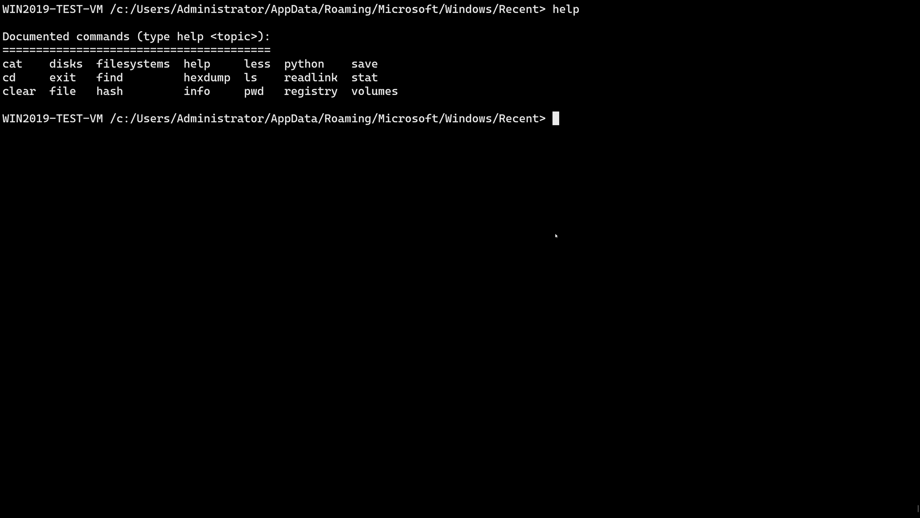
text(help)
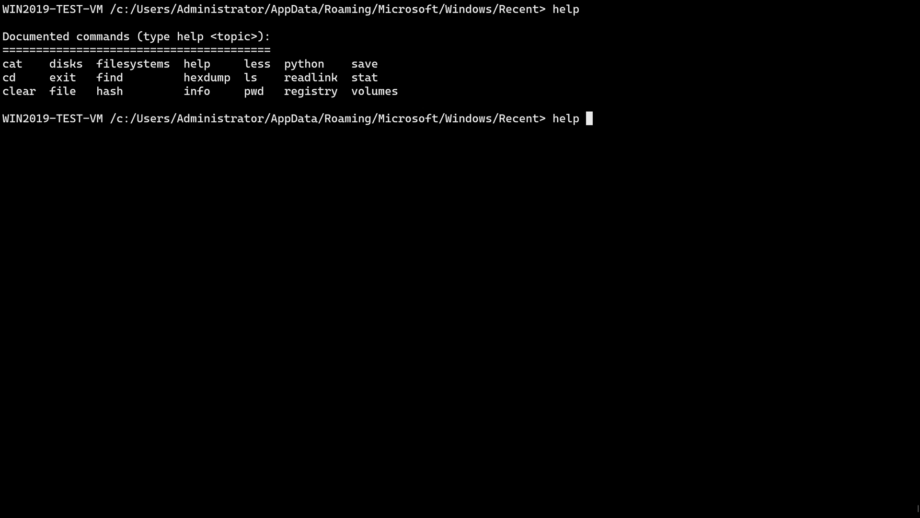
text(cd)
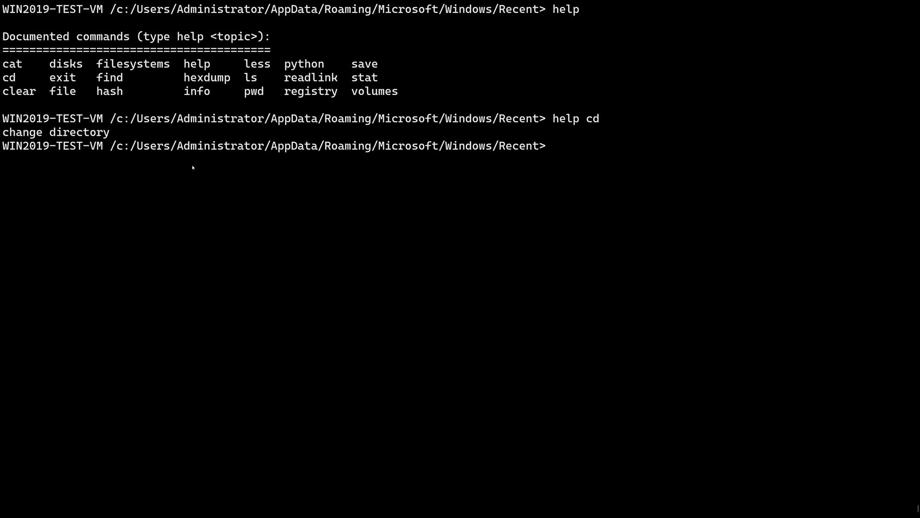
mouse_move(742, 96)
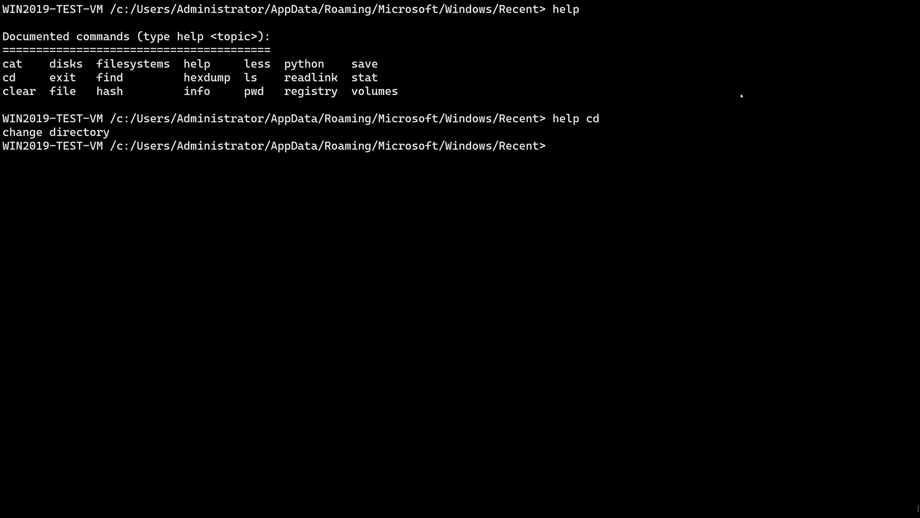
mouse_move(777, 226)
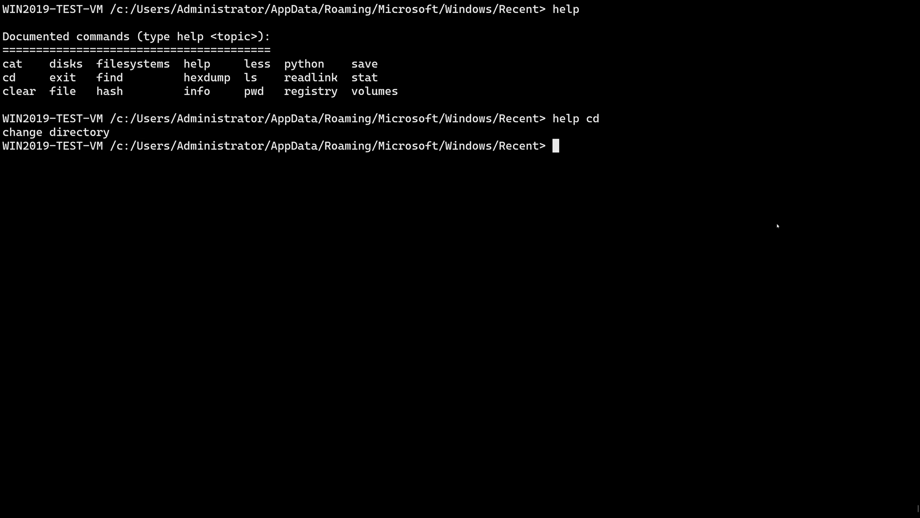
text(exi)
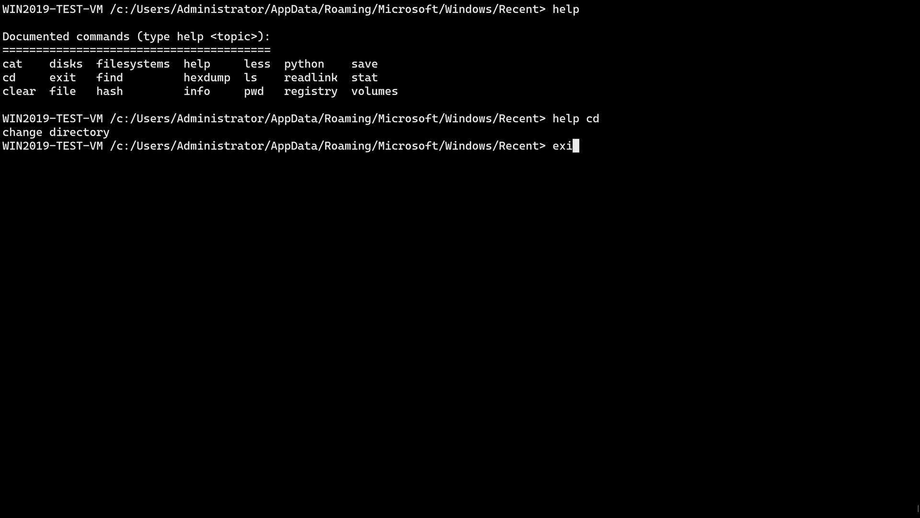
Leave target-shell and reopen the vmdk in registry mode (-r), listing the root hives
key(Return)
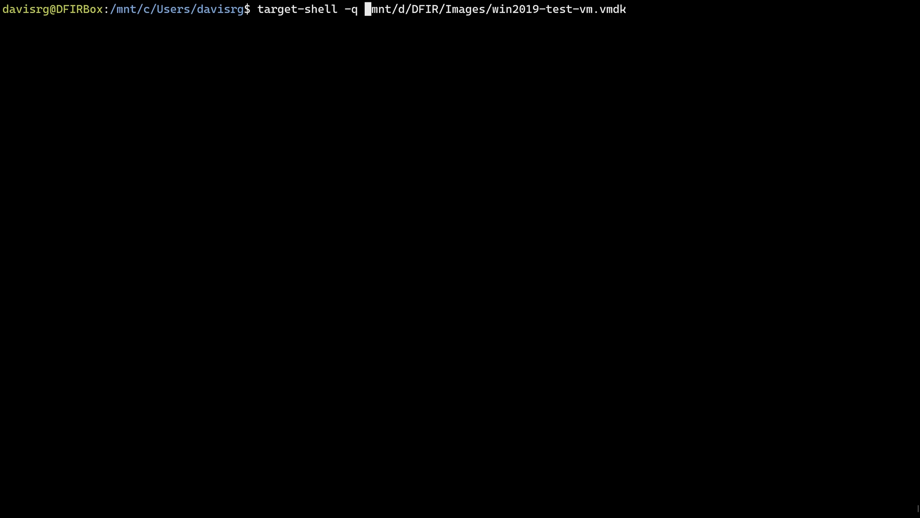
text(-r)
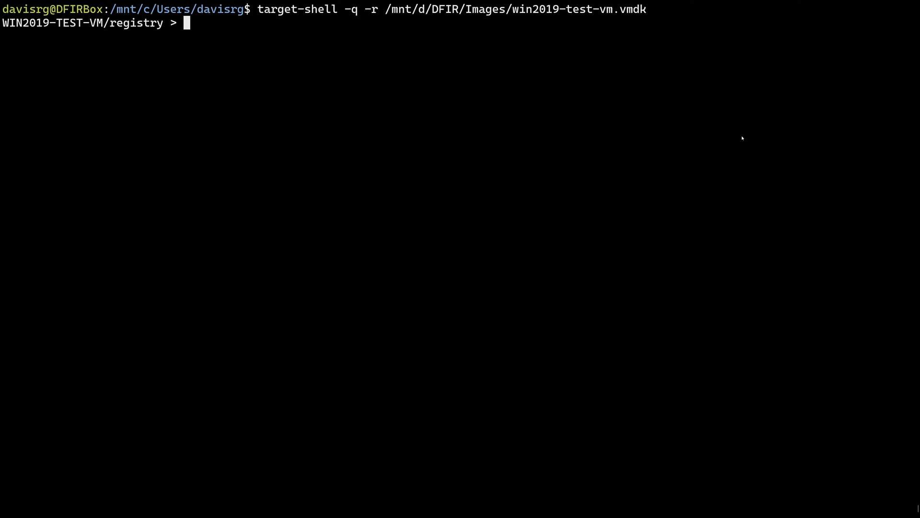
text(ls)
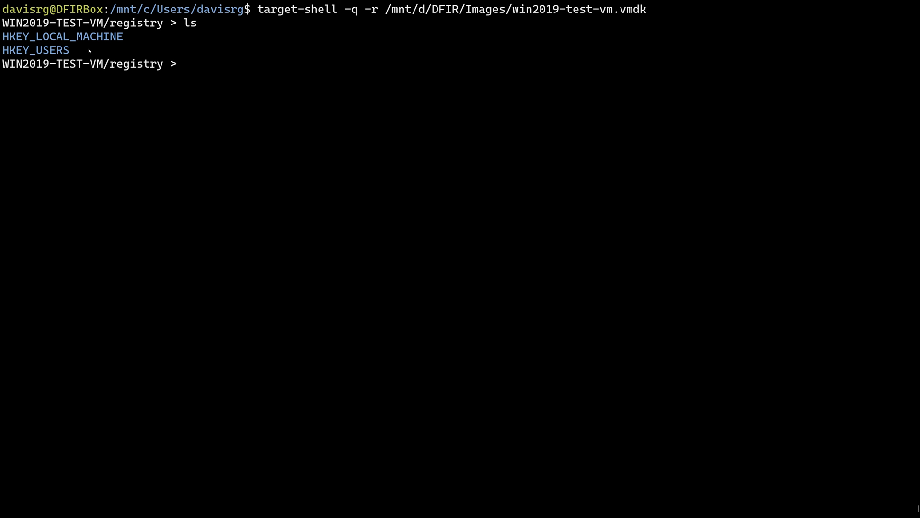
Navigate to HKEY_LOCAL_MACHINE\SOFTWARE\Microsoft\Windows\CurrentVersion\Run and list its entries
text(cd H)
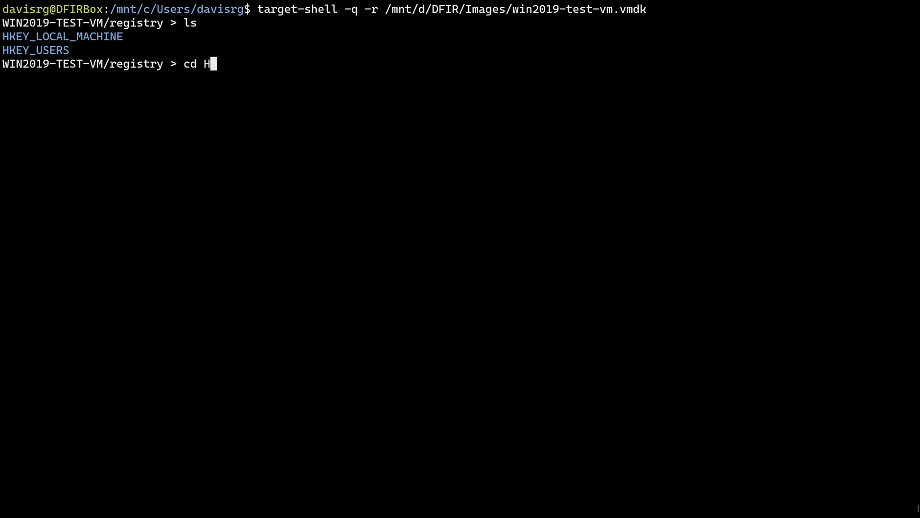
text(KEY_LOCAL_MACHINE)
text(ls)
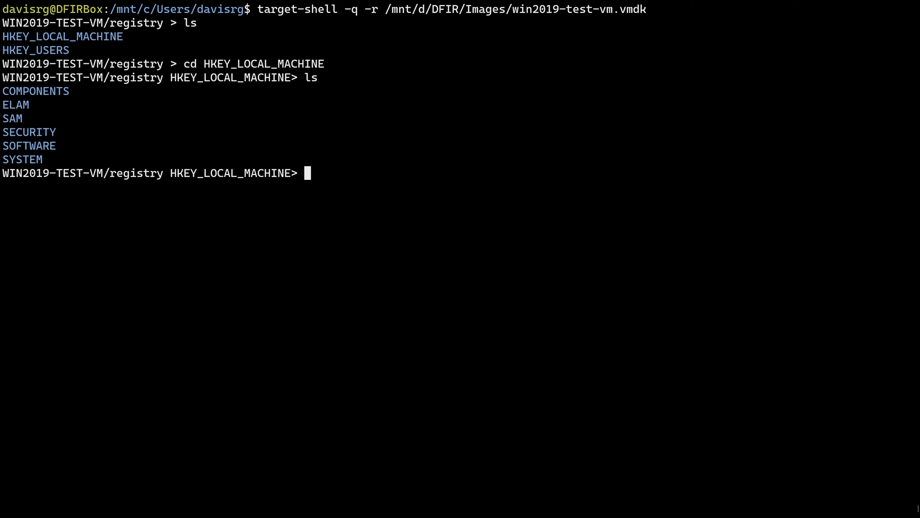
mouse_move(525, 249)
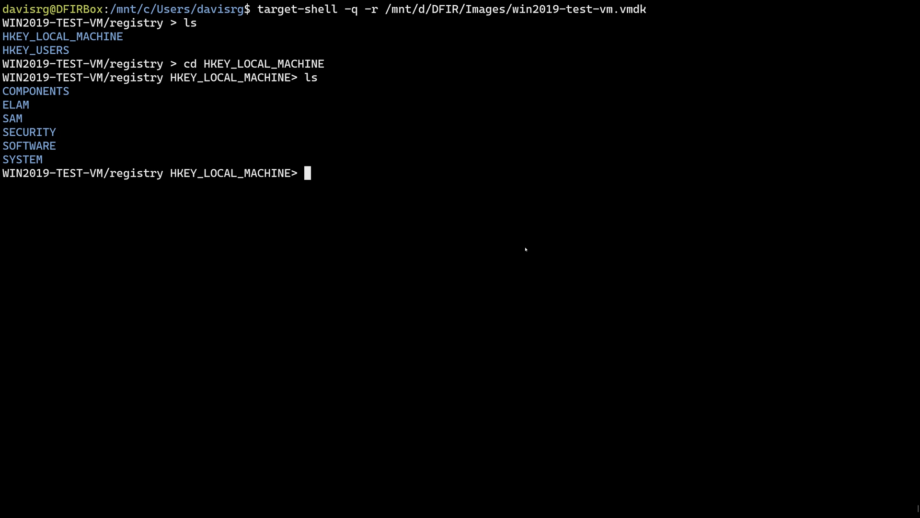
text(cd SOFTWARE)
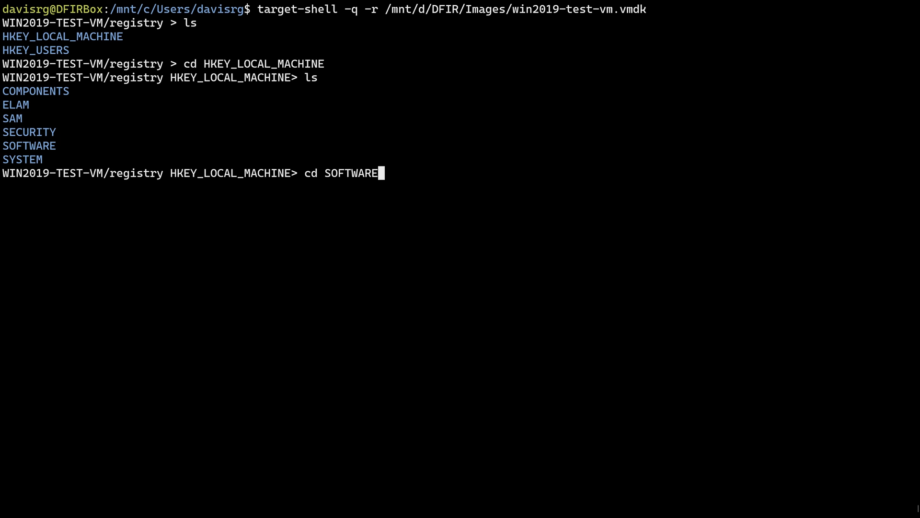
text(\Microsoft)
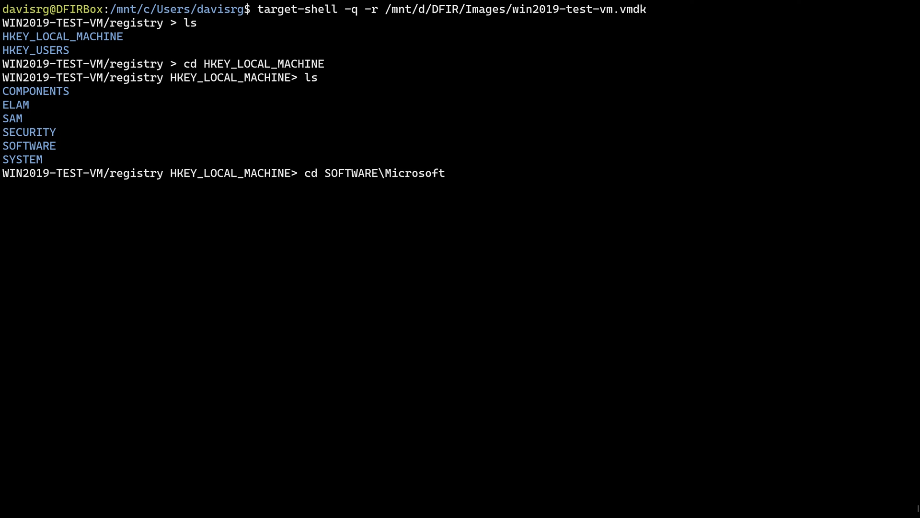
text(\Windows\CurrentVersion\Run)
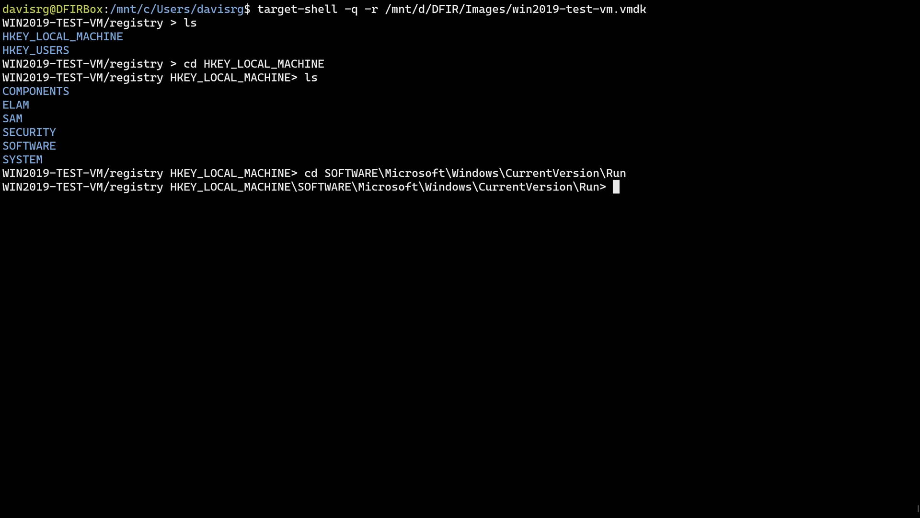
text(ls)
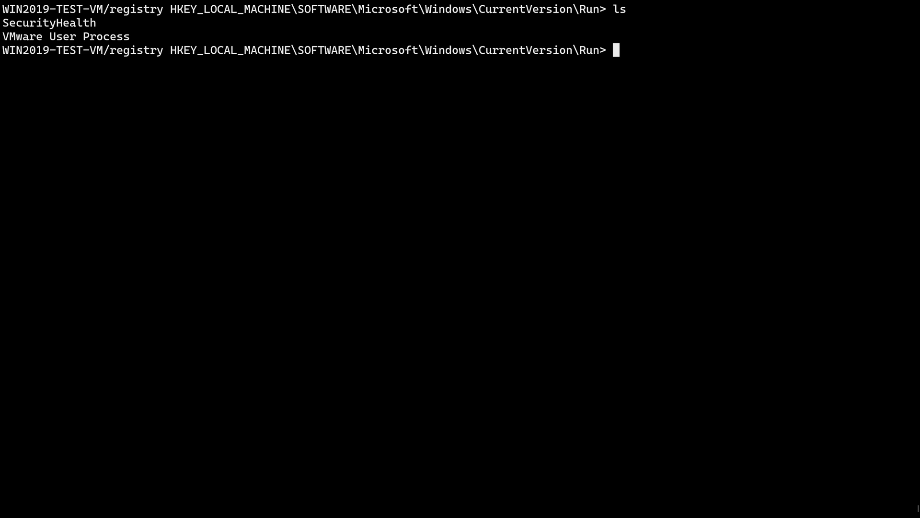
mouse_move(617, 213)
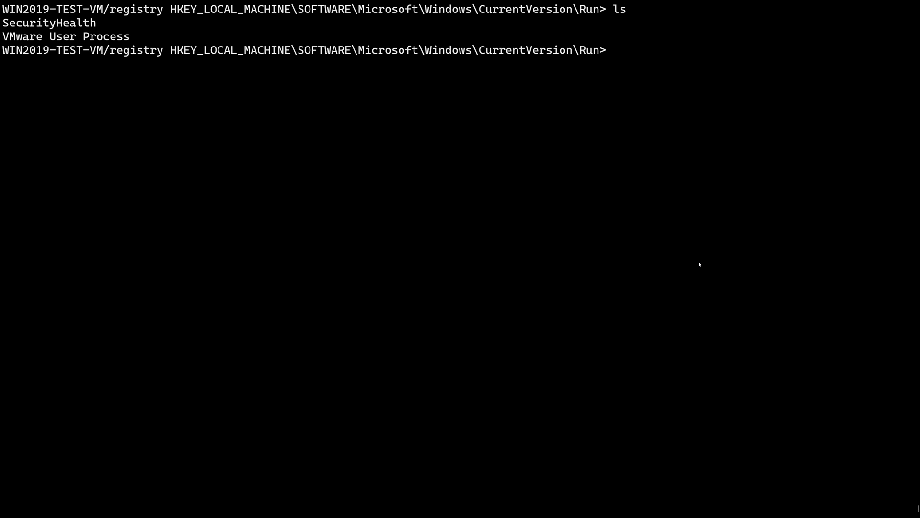
Check help, find cd .. fails, and use up to climb back to HKEY_LOCAL_MACHINE\SOFTWARE
text(help)
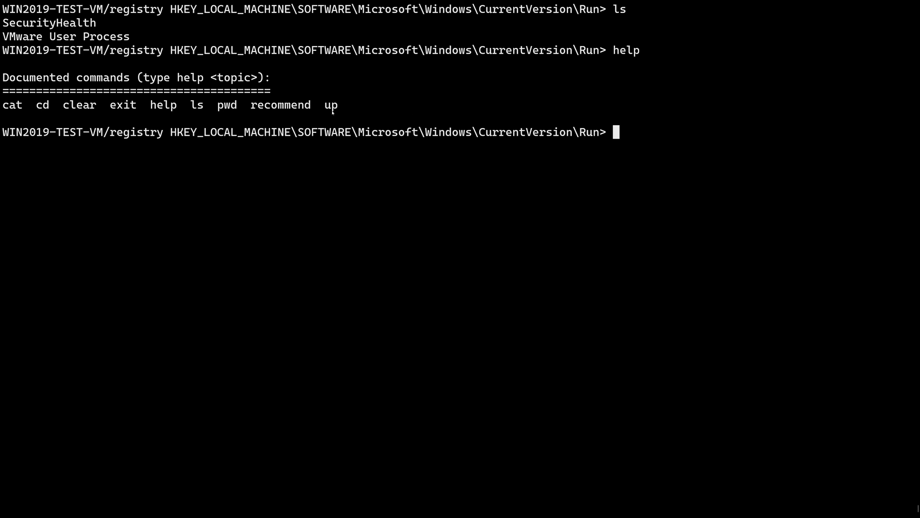
text(cd)
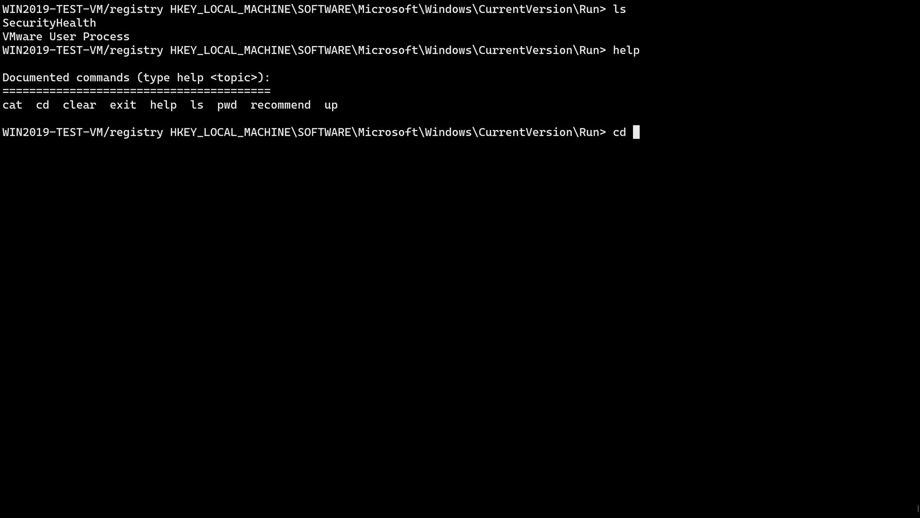
text(..)
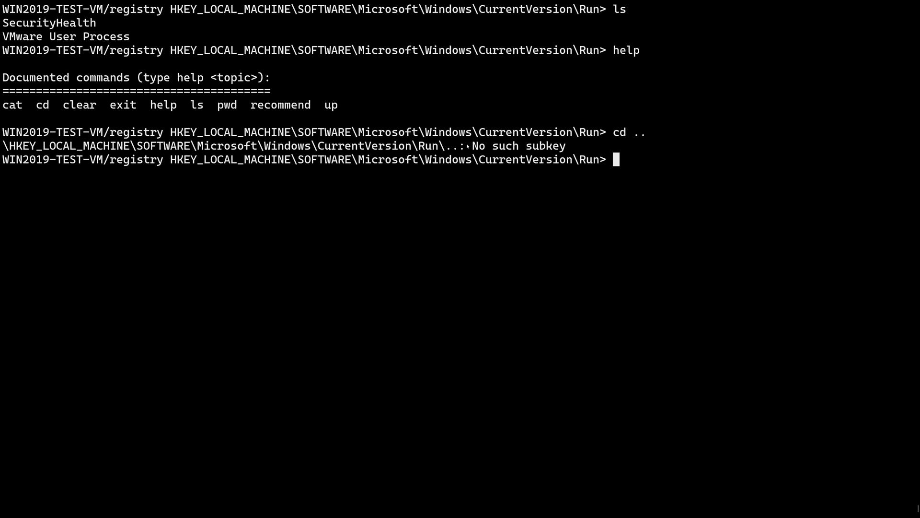
mouse_move(642, 144)
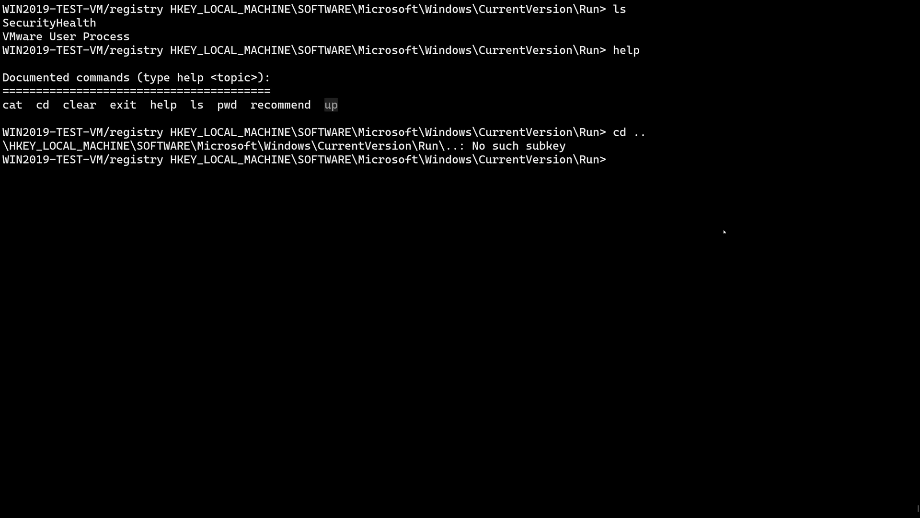
text(up)
text(ls -l)
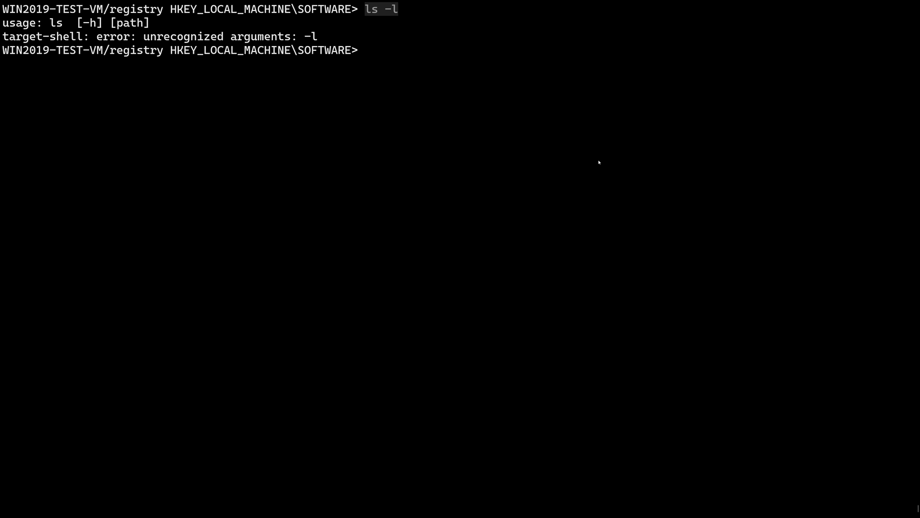
mouse_move(453, 64)
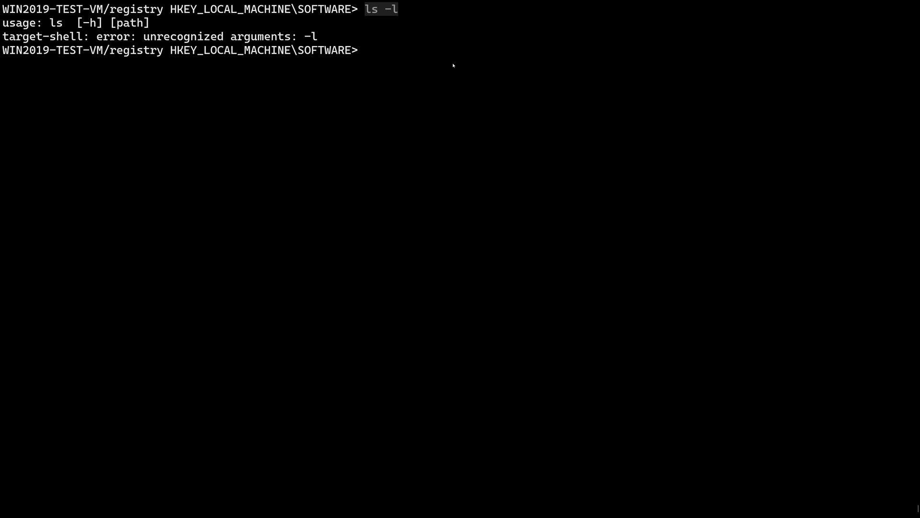
List the SOFTWARE subkeys, view help and help ls, then exit back to bash
text(ls)
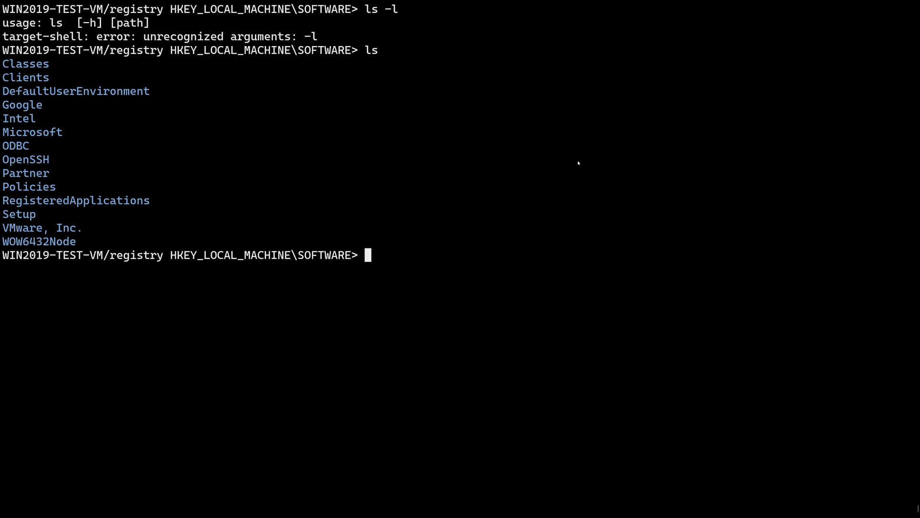
text(help)
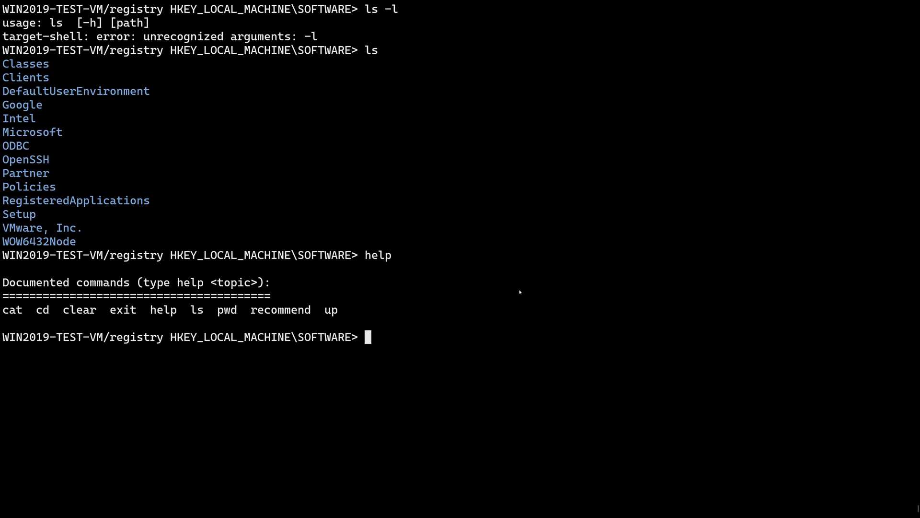
text(help ls)
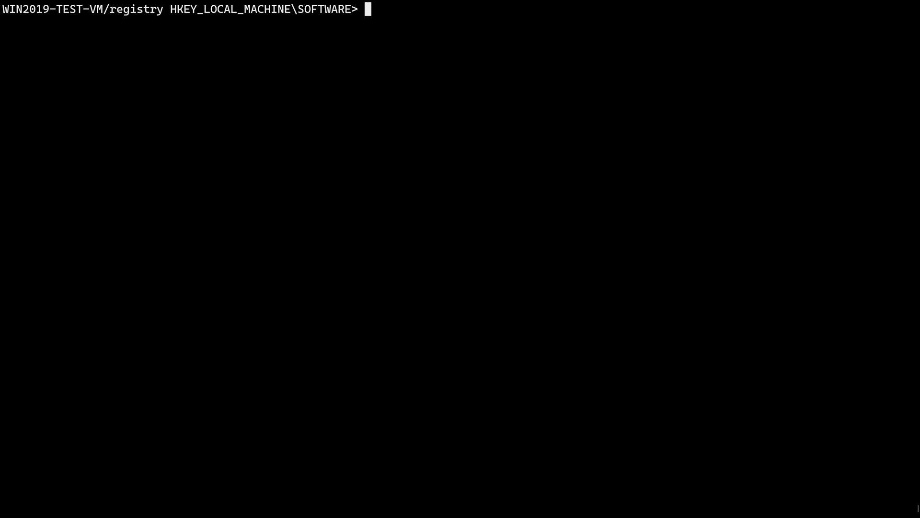
text(exit)
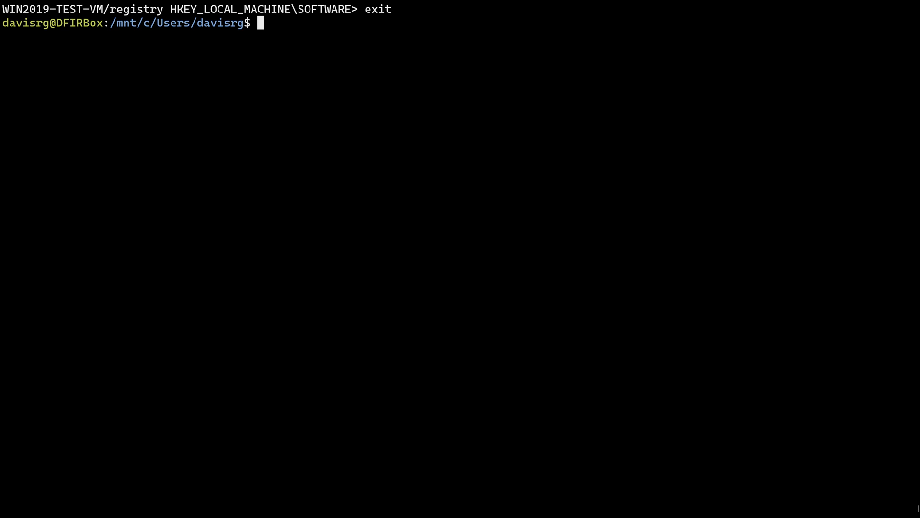